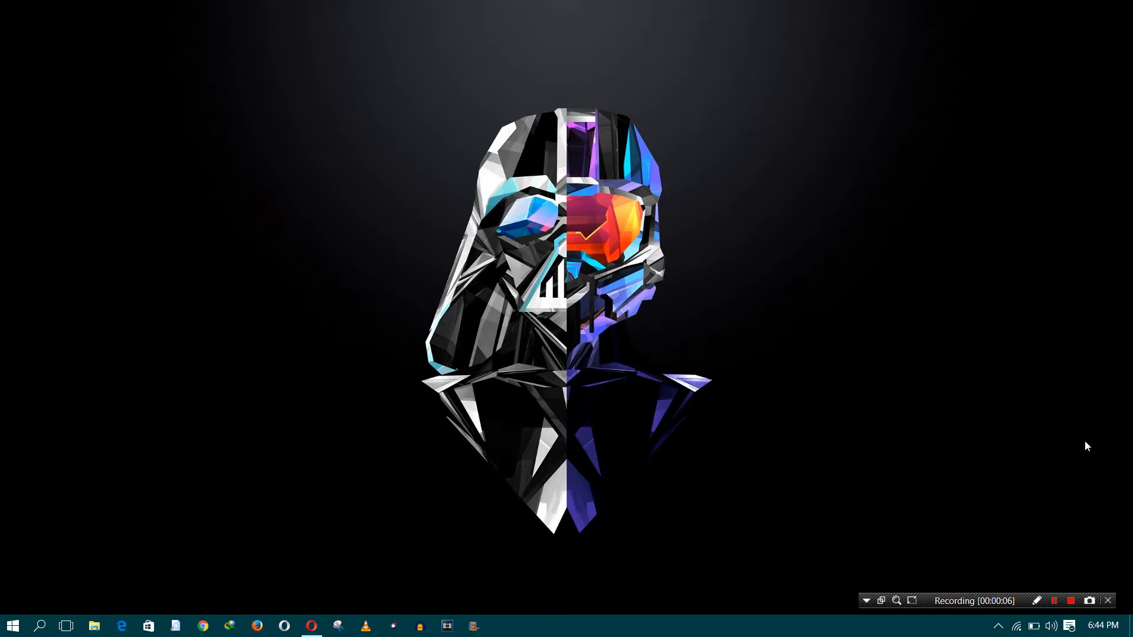
pyautogui.moveTo(590, 505)
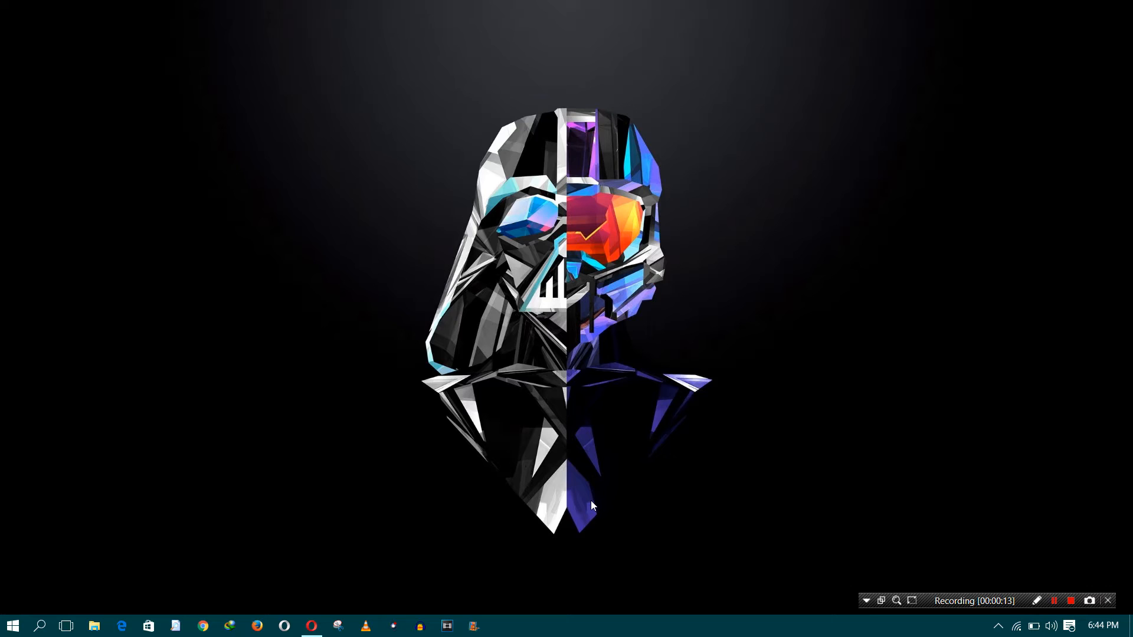
pyautogui.moveTo(920, 320)
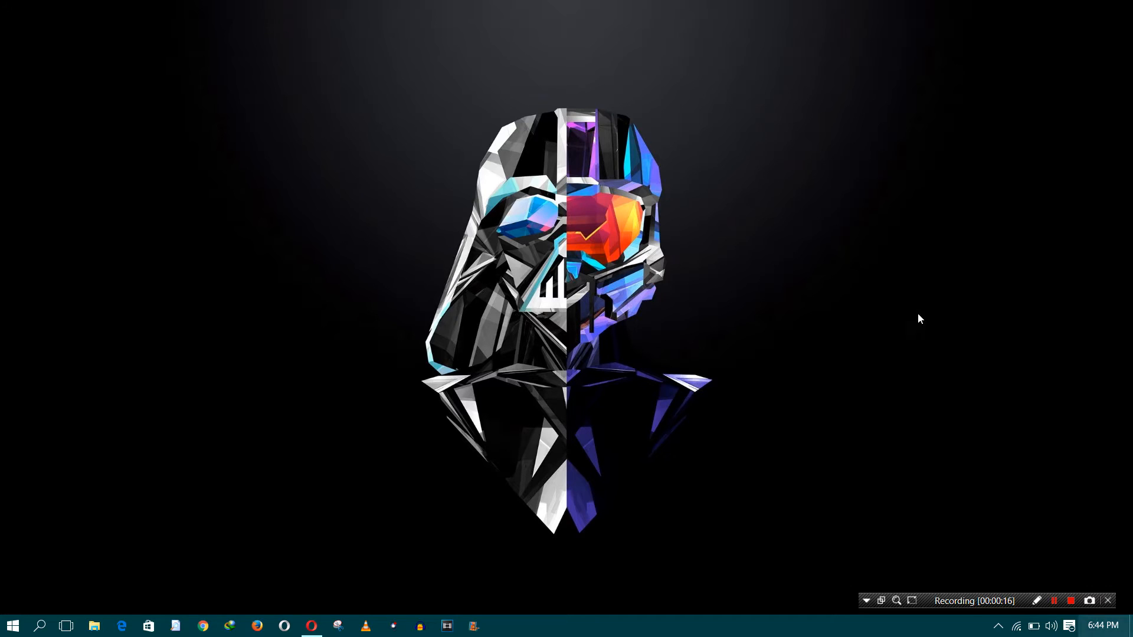
pyautogui.moveTo(334, 555)
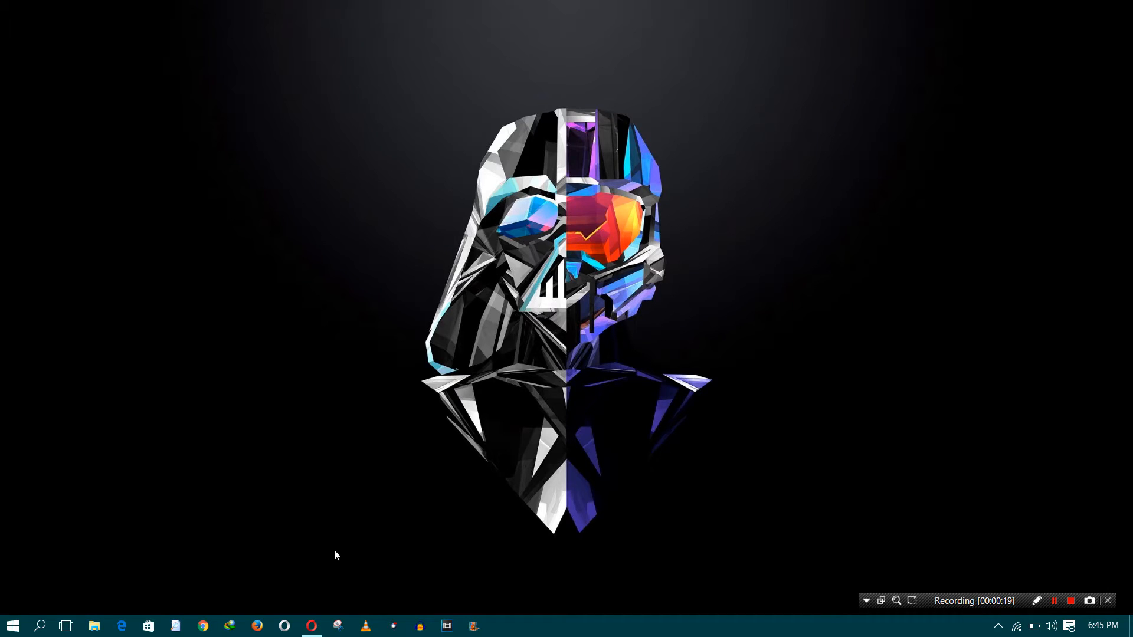
# Step: Launch Opera and load seedr.cc to reach the Seedr sign-up page
pyautogui.click(311, 625)
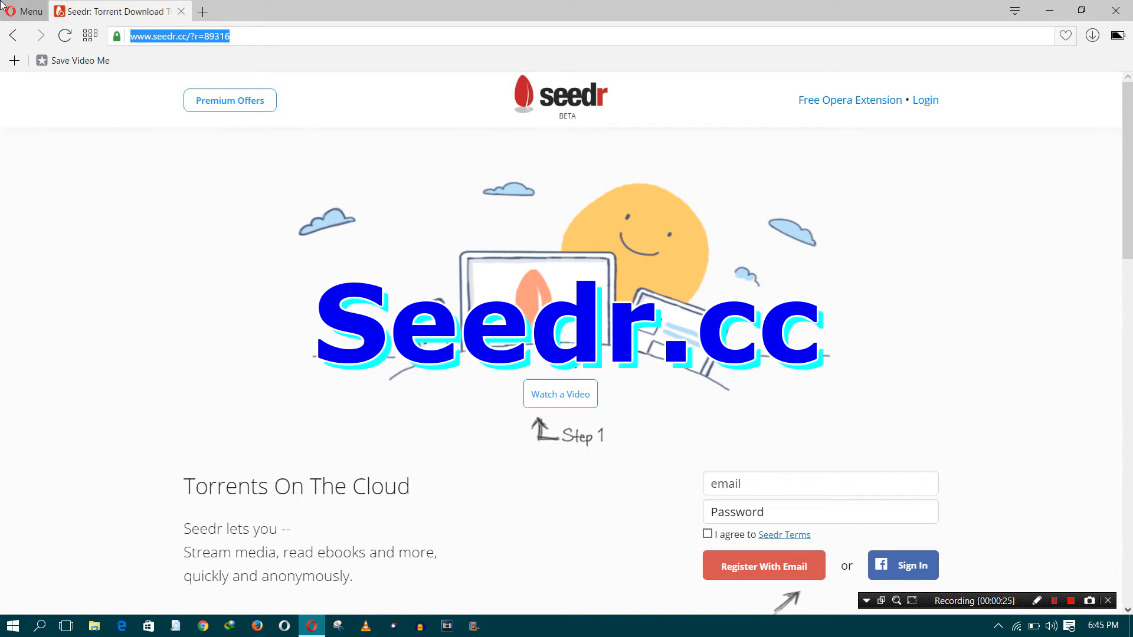
pyautogui.moveTo(22, 11)
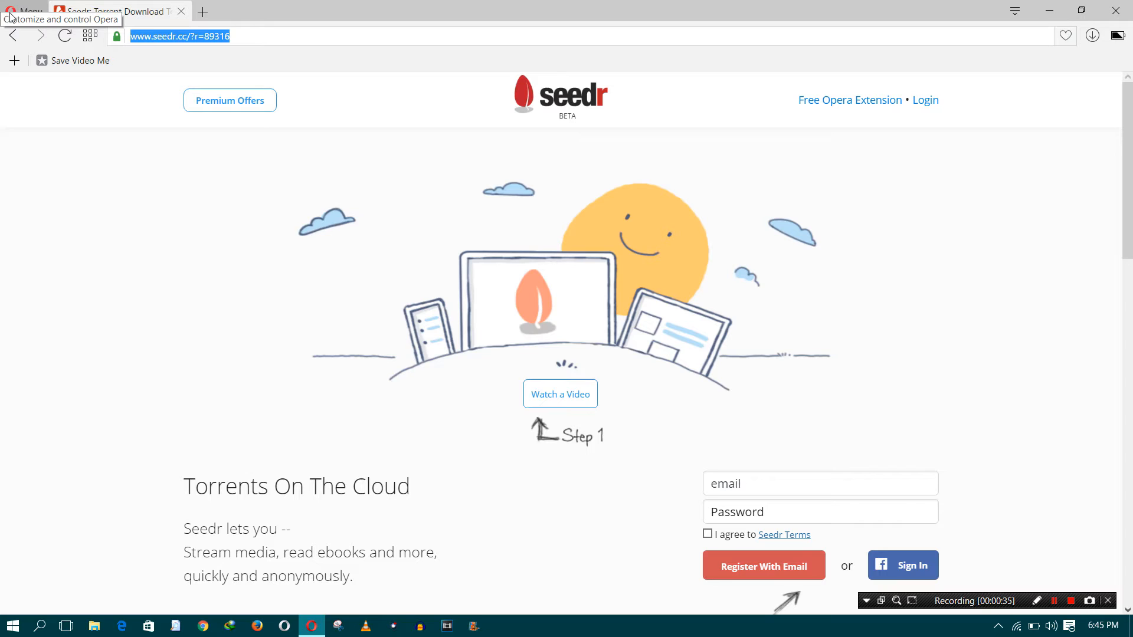
pyautogui.moveTo(534, 180)
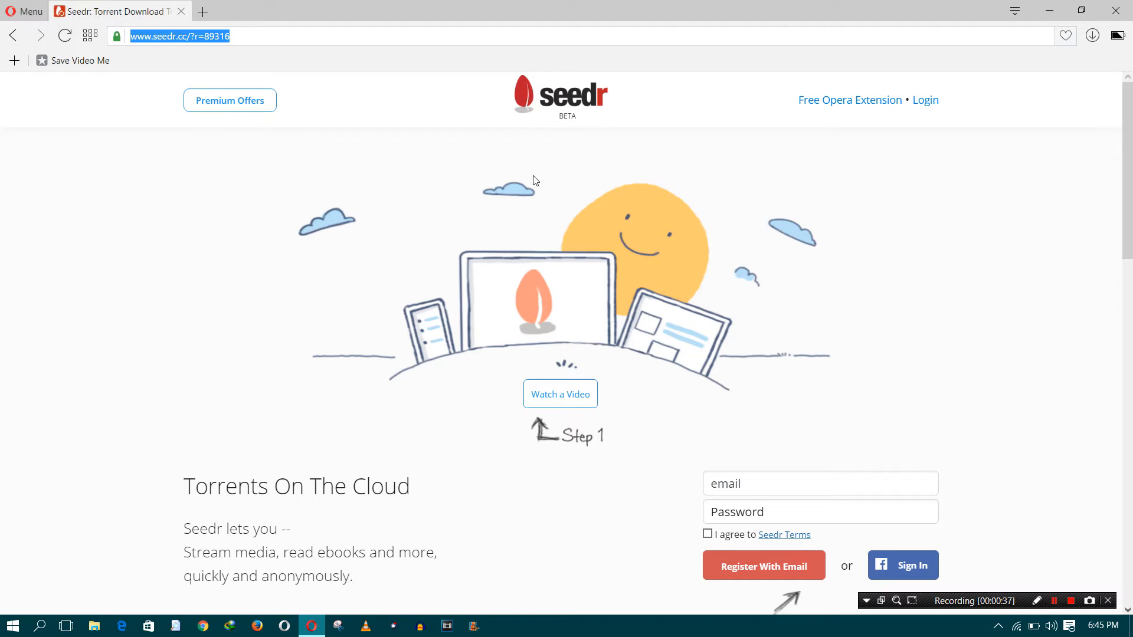
pyautogui.moveTo(740, 461)
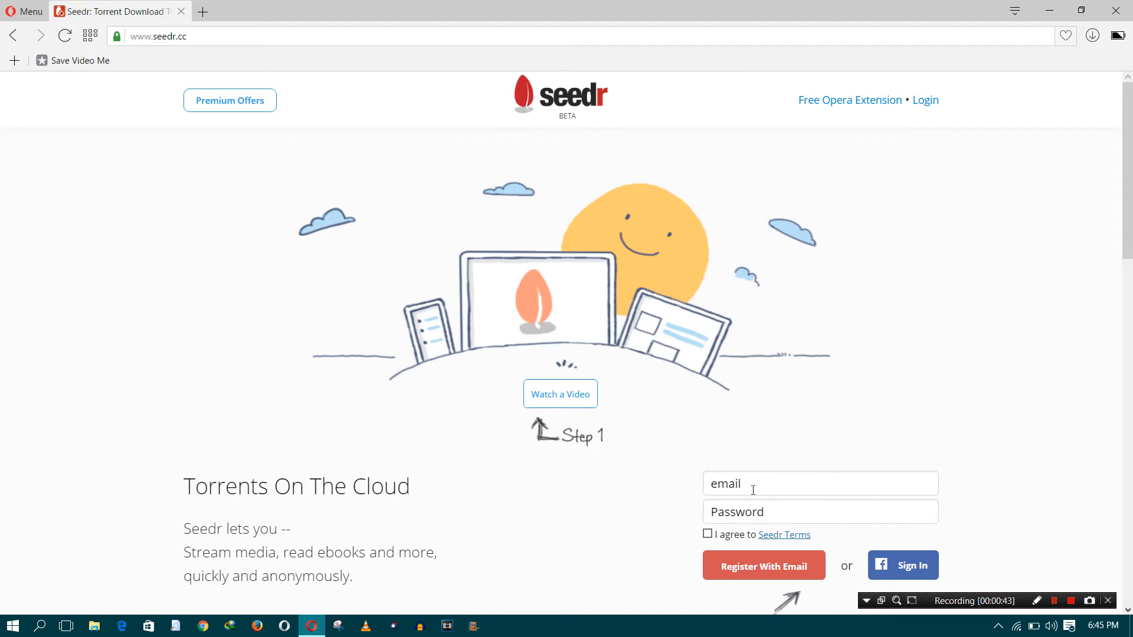
# Step: Register a Seedr account with email and password, accepting the Terms, then open the activation link
pyautogui.click(818, 483)
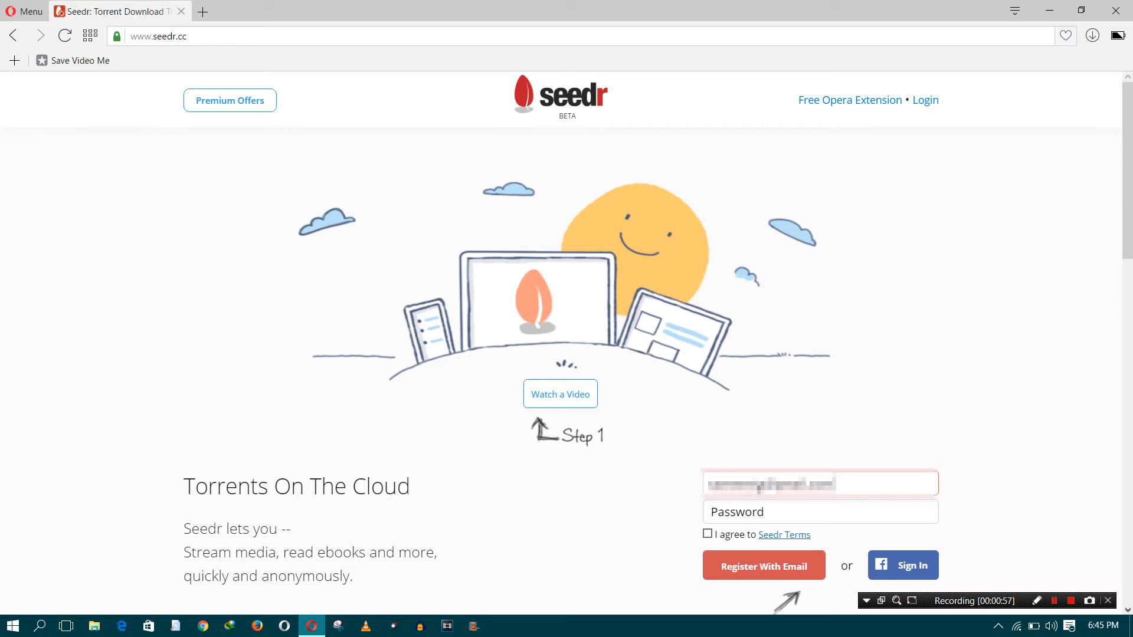
pyautogui.click(780, 512)
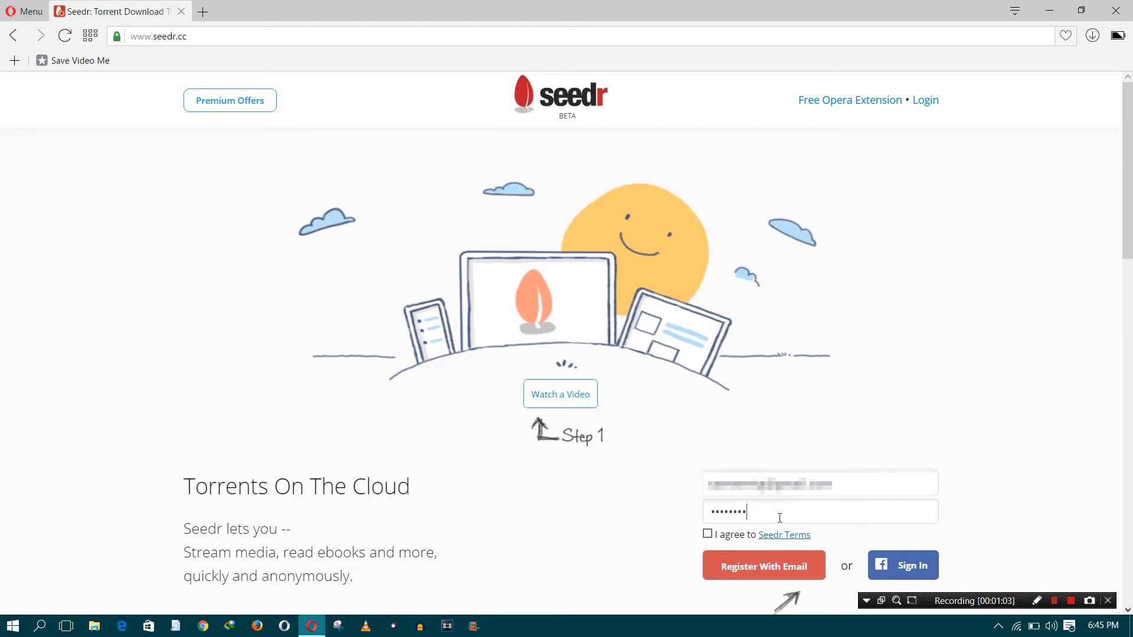
pyautogui.click(763, 565)
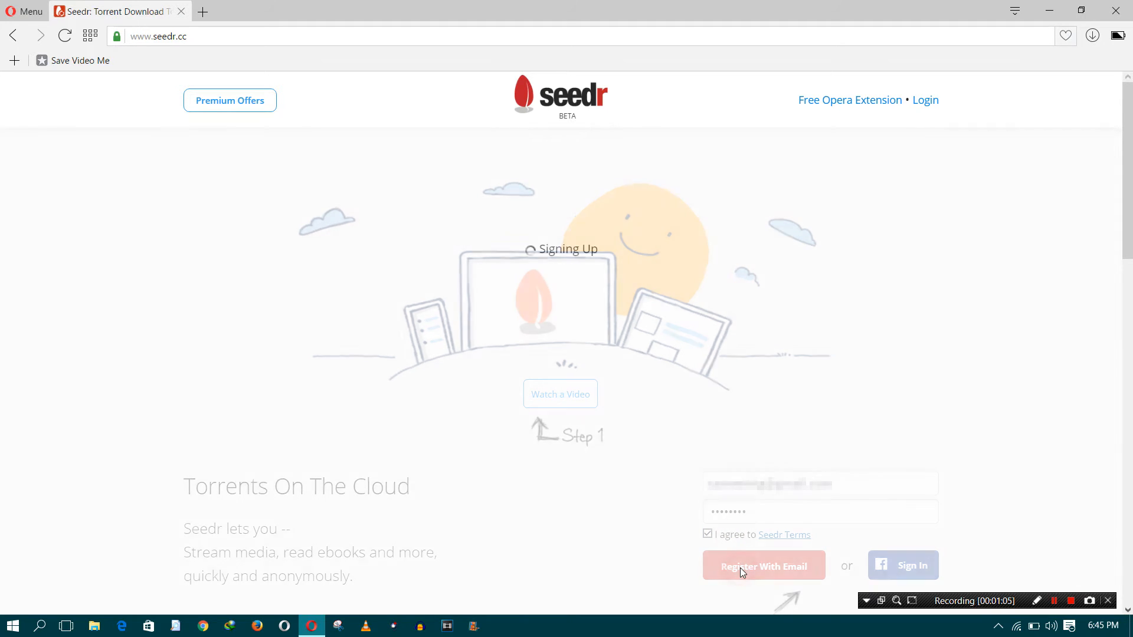
pyautogui.click(763, 565)
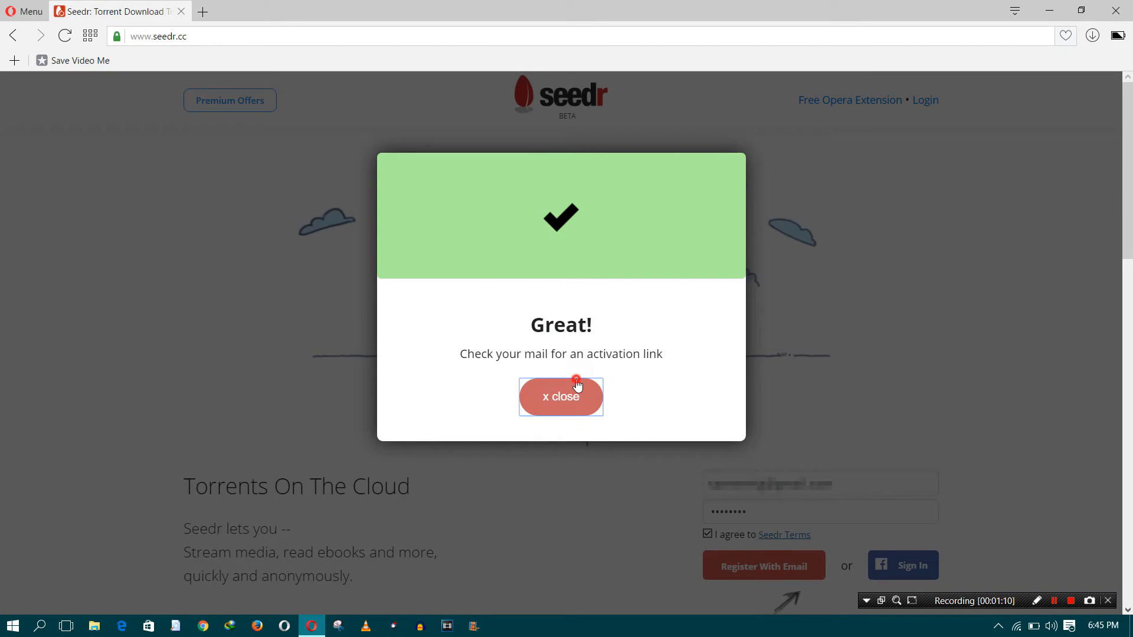
pyautogui.click(559, 397)
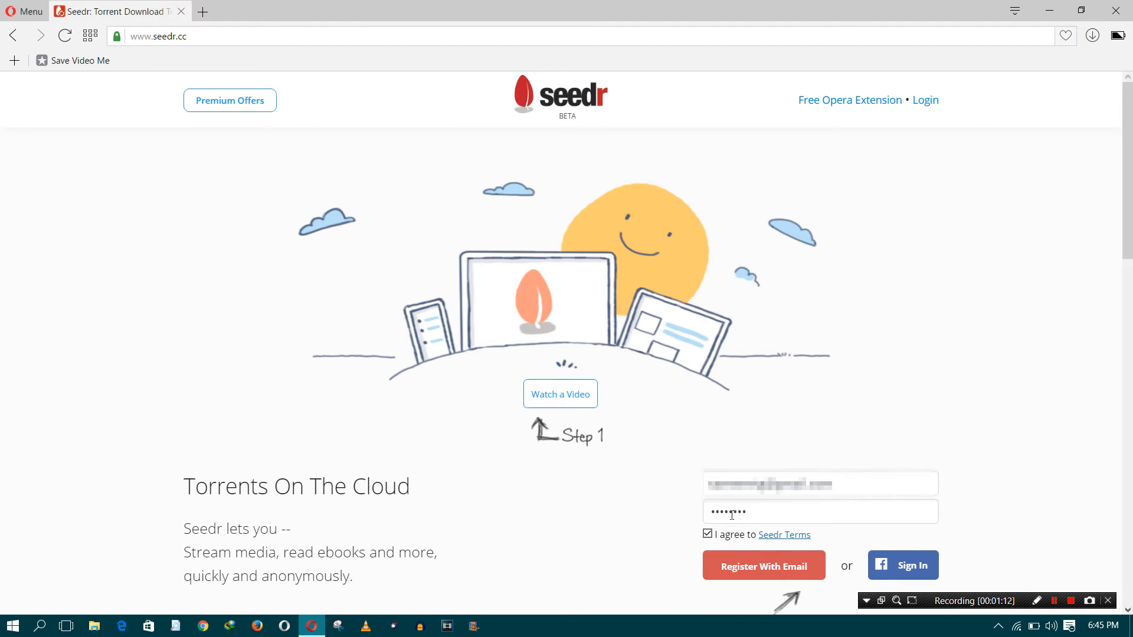
pyautogui.click(763, 565)
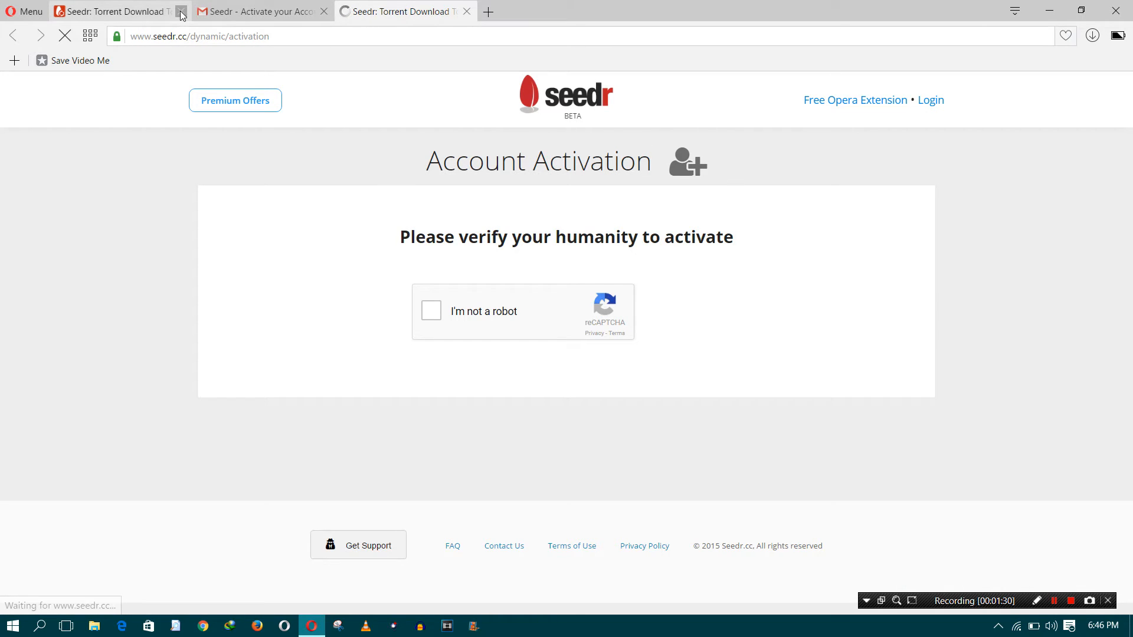
# Step: Close the leftover tabs and tick 'I'm not a robot' to activate the Seedr account
pyautogui.click(322, 11)
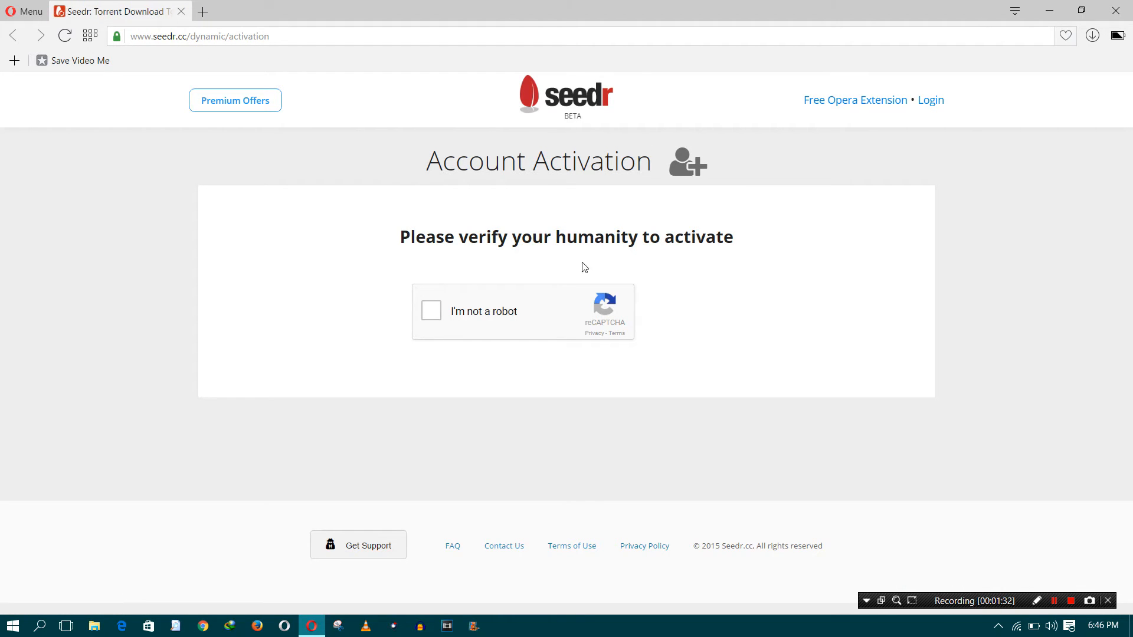
pyautogui.click(431, 312)
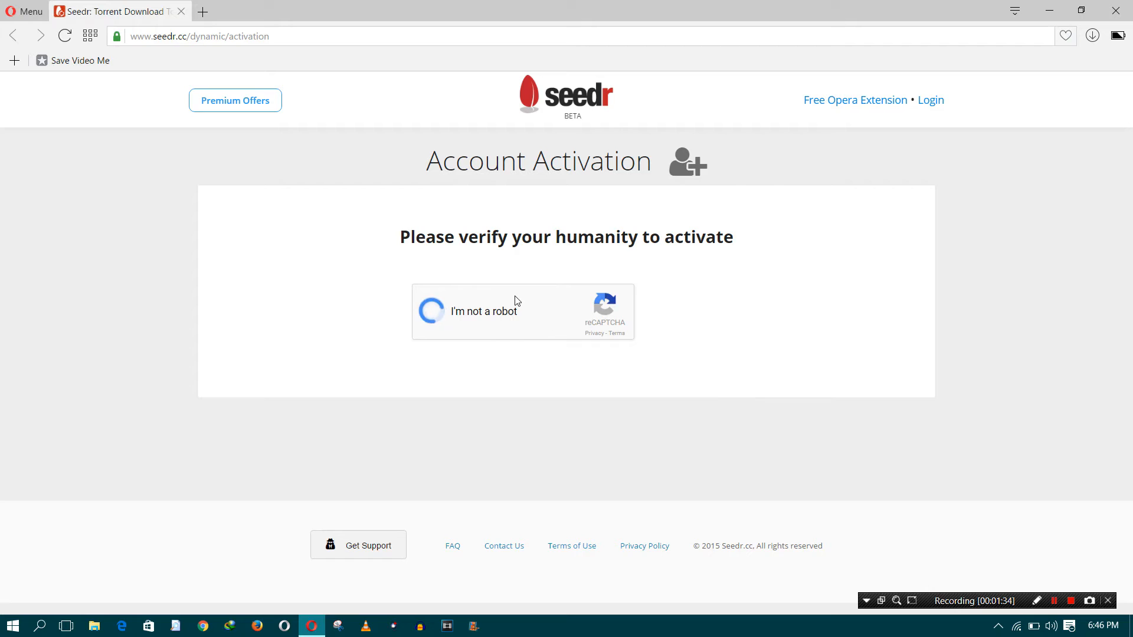
pyautogui.click(432, 311)
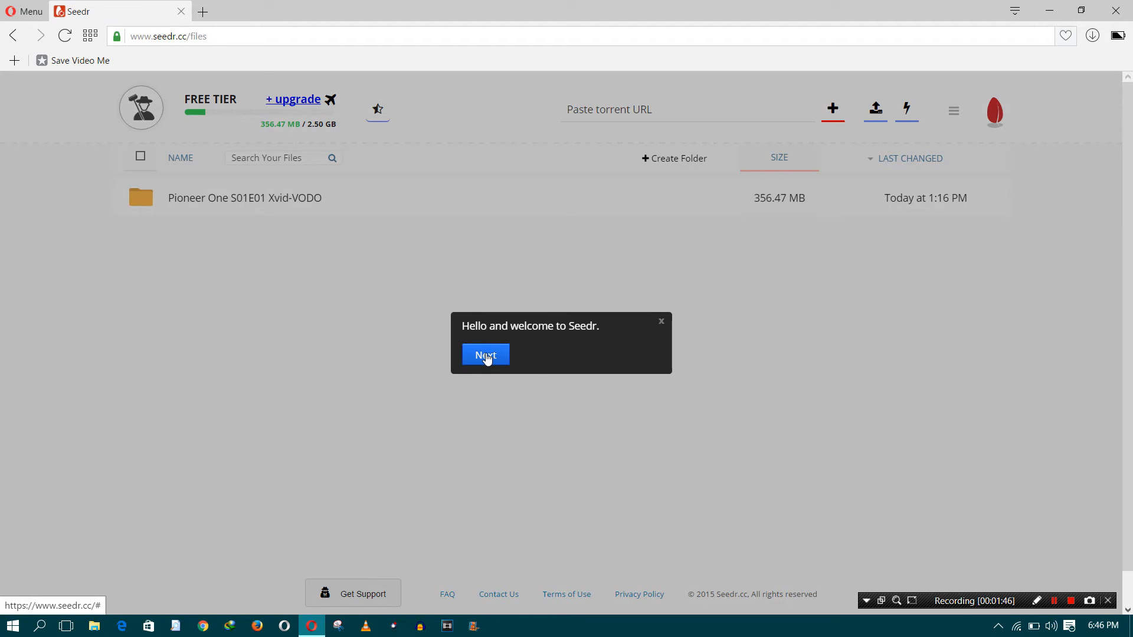
# Step: Close the welcome tour, then delete the Pioneer One S01E01 Xvid-VODO folder and confirm
pyautogui.click(485, 355)
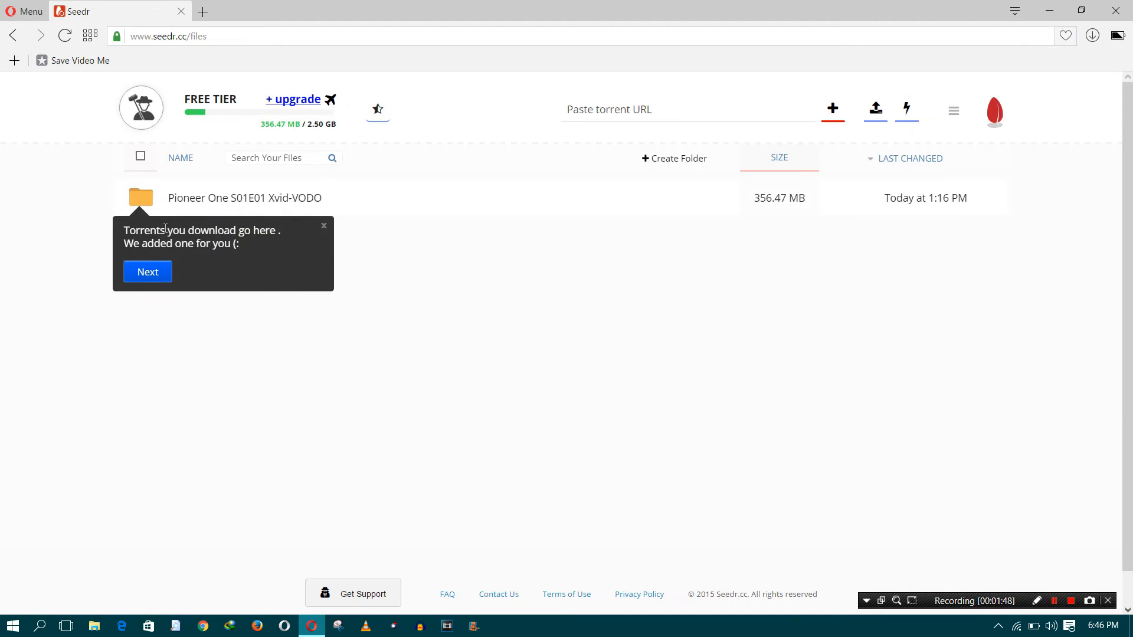
pyautogui.moveTo(614, 205)
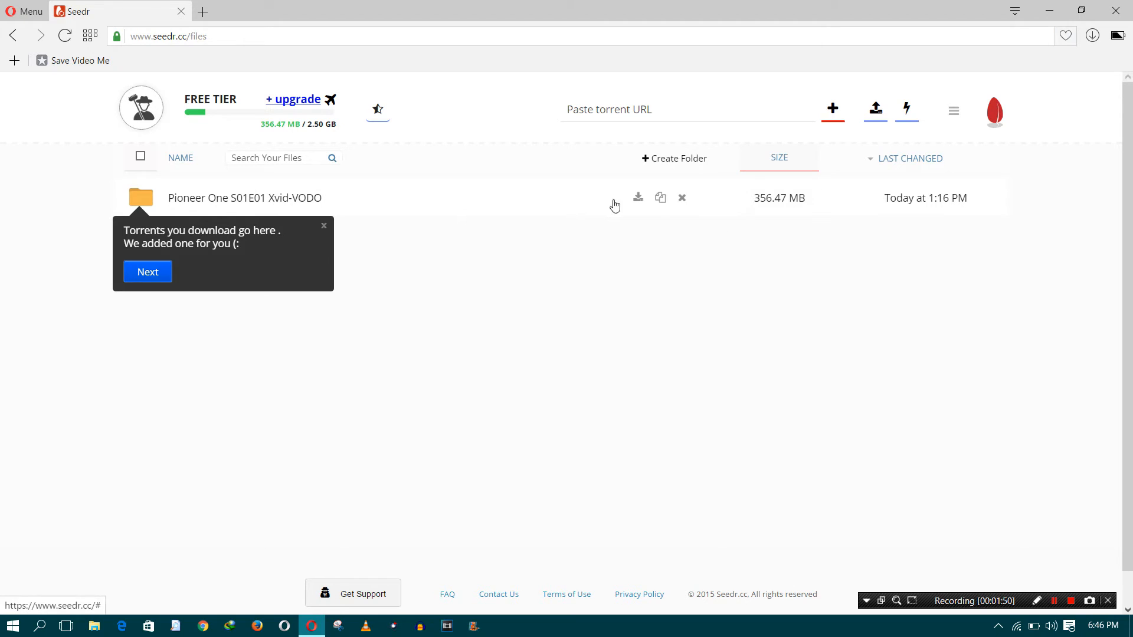
pyautogui.moveTo(320, 232)
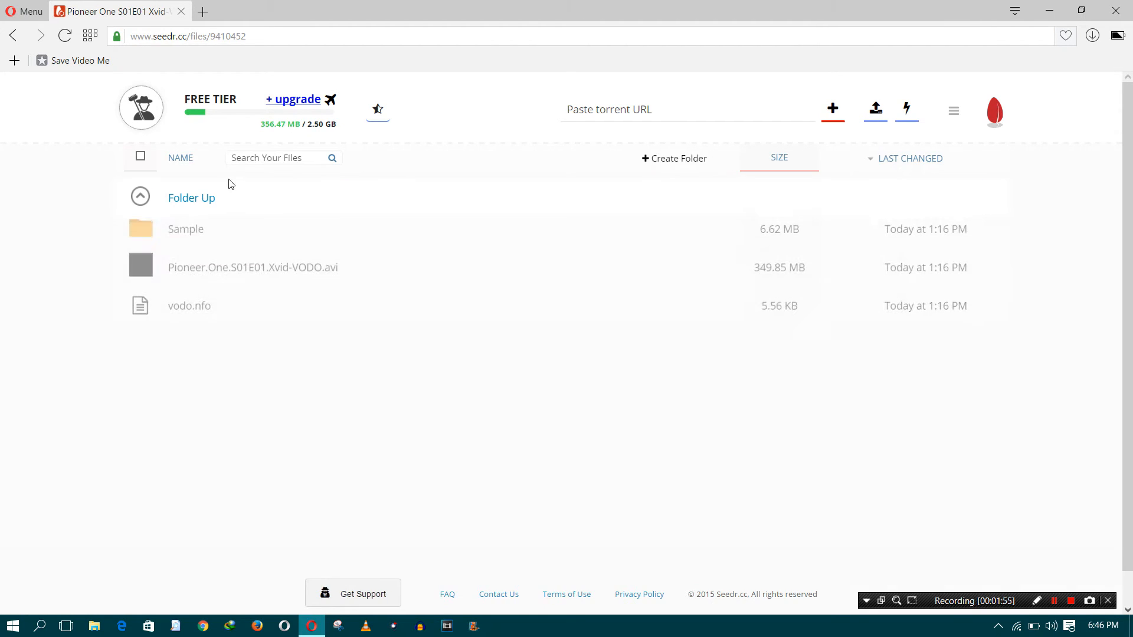
pyautogui.click(191, 197)
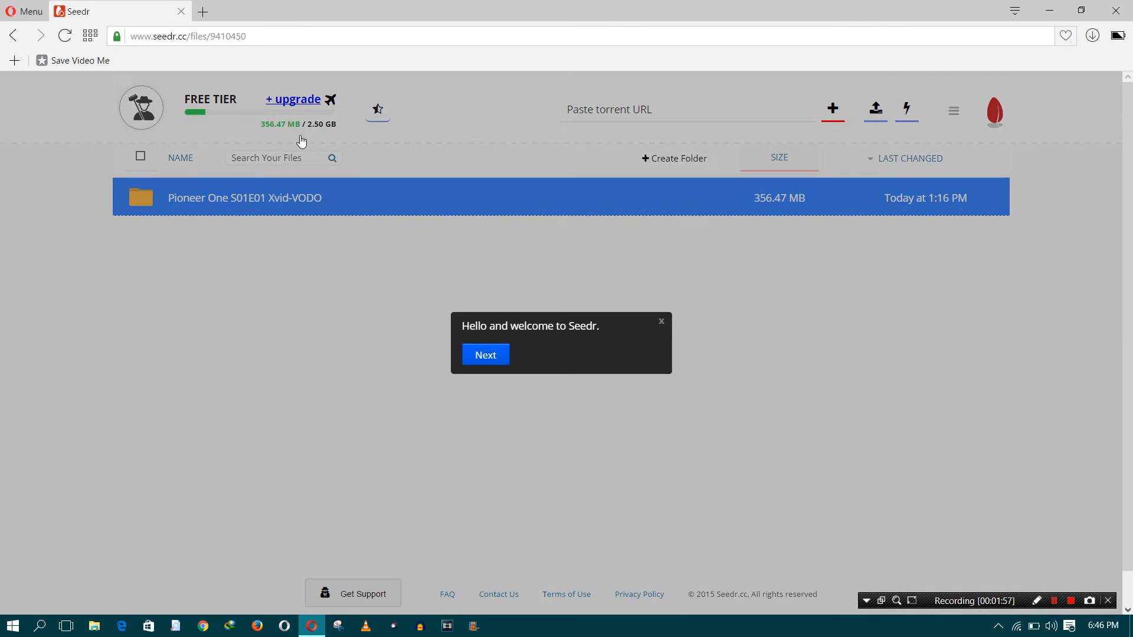
pyautogui.click(658, 320)
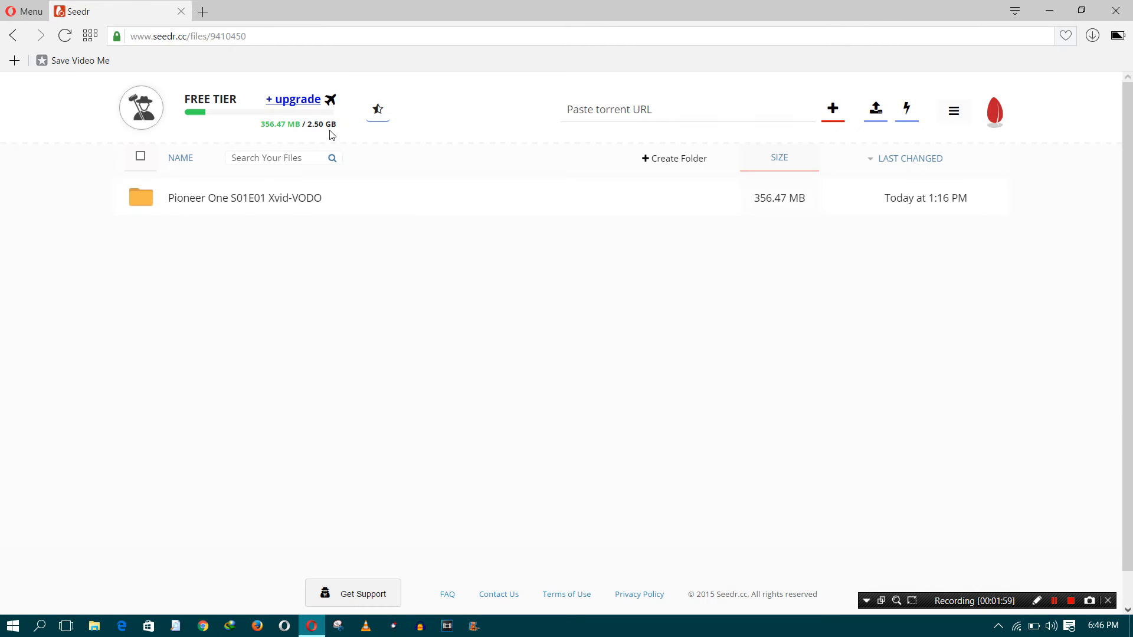
pyautogui.moveTo(496, 181)
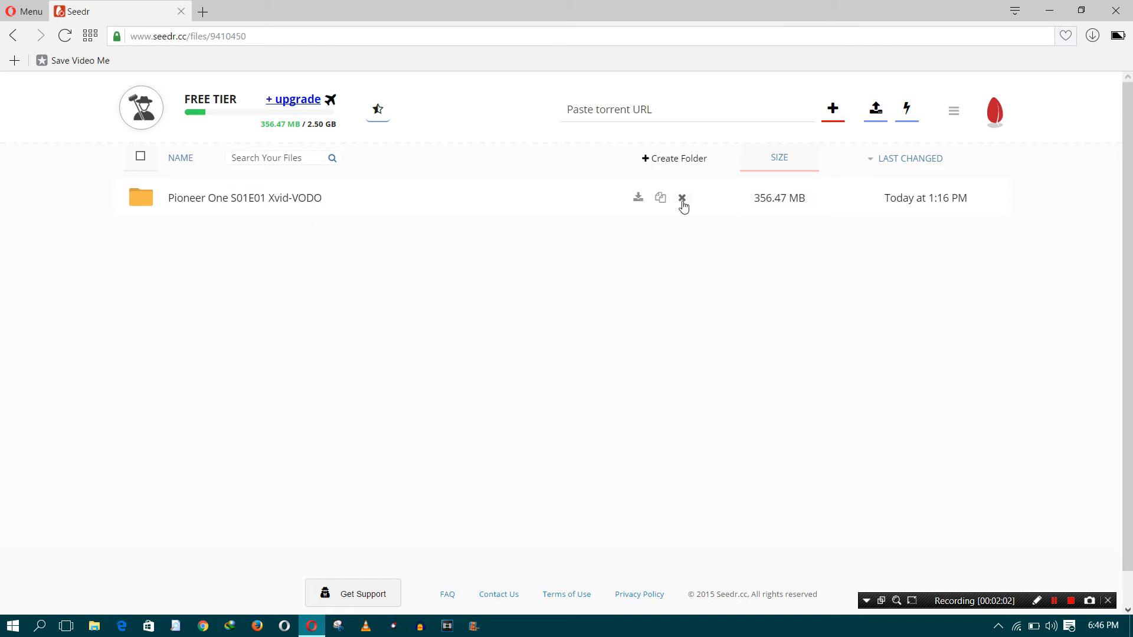
pyautogui.click(681, 197)
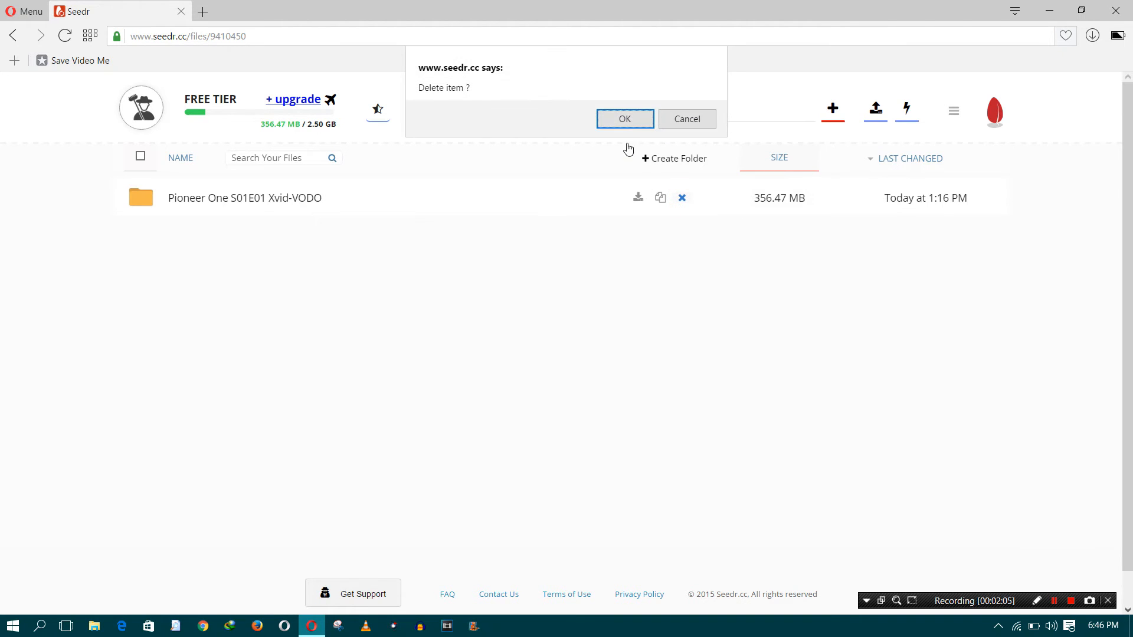
pyautogui.click(623, 119)
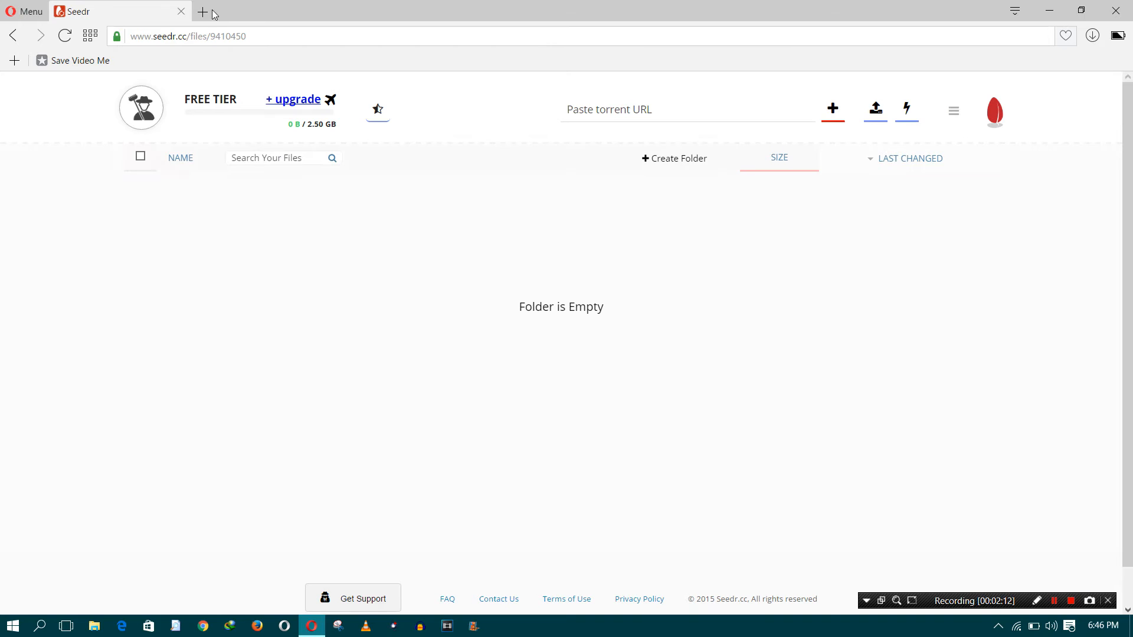
# Step: Open a new Opera Speed Dial tab and dismiss the default-browser prompt
pyautogui.click(203, 10)
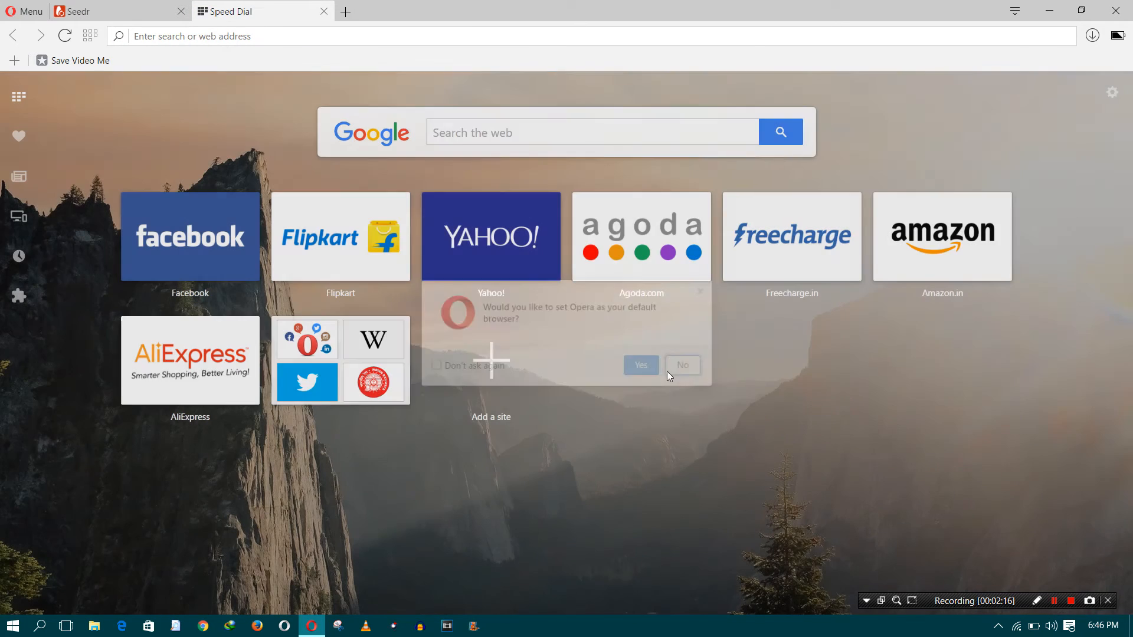
pyautogui.click(681, 364)
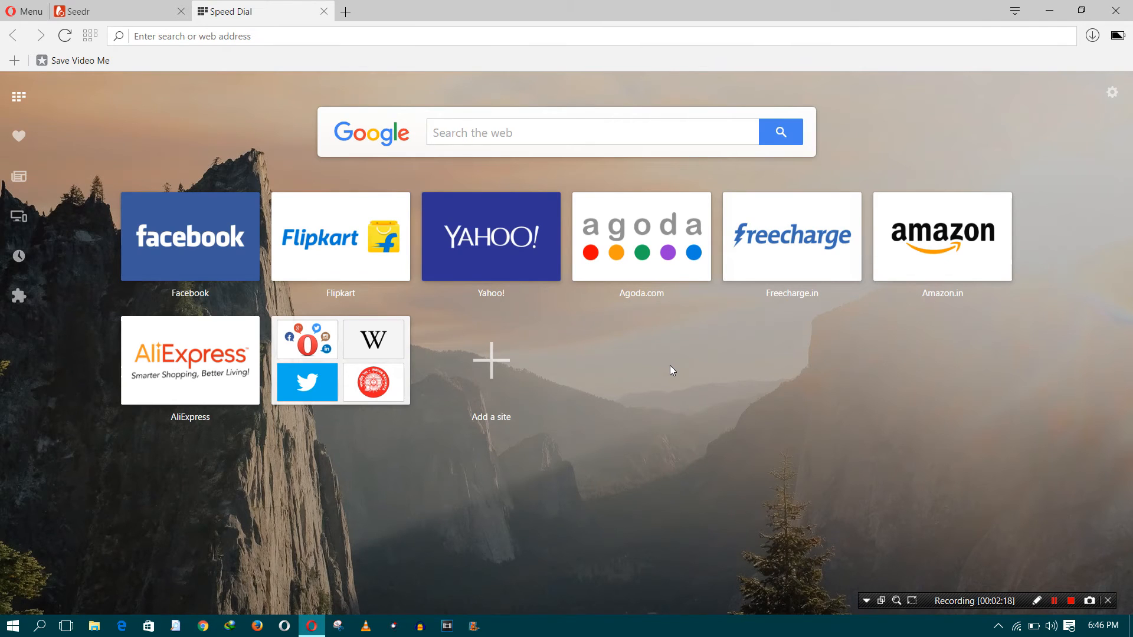
pyautogui.moveTo(447, 20)
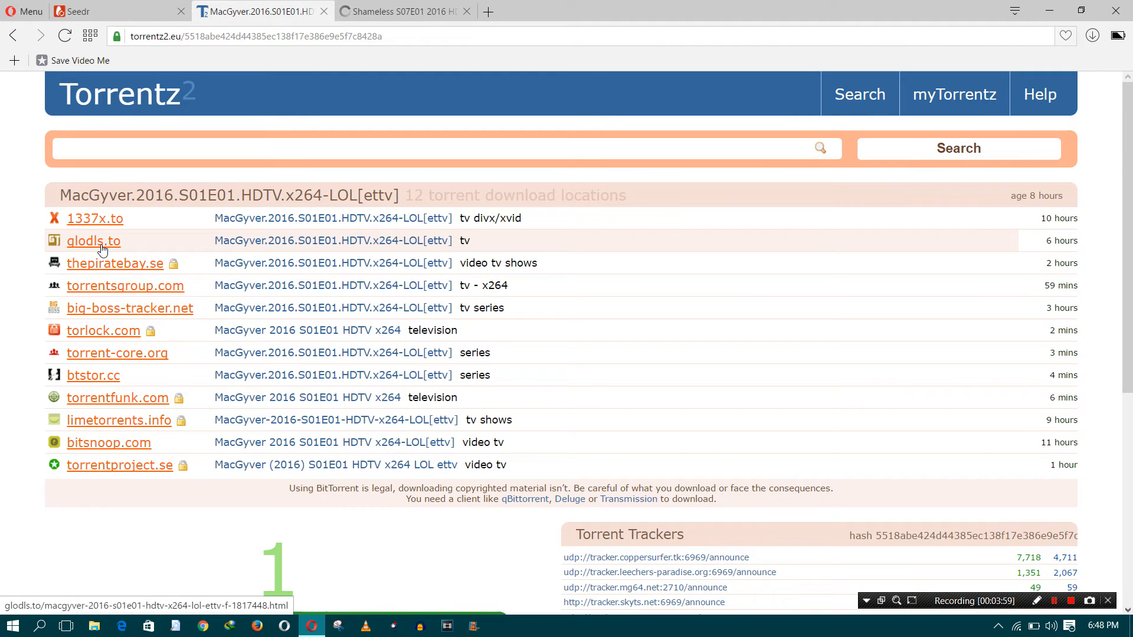
# Step: Open the MacGyver S01E01 listing on glodls.to and copy its magnet link
pyautogui.click(108, 10)
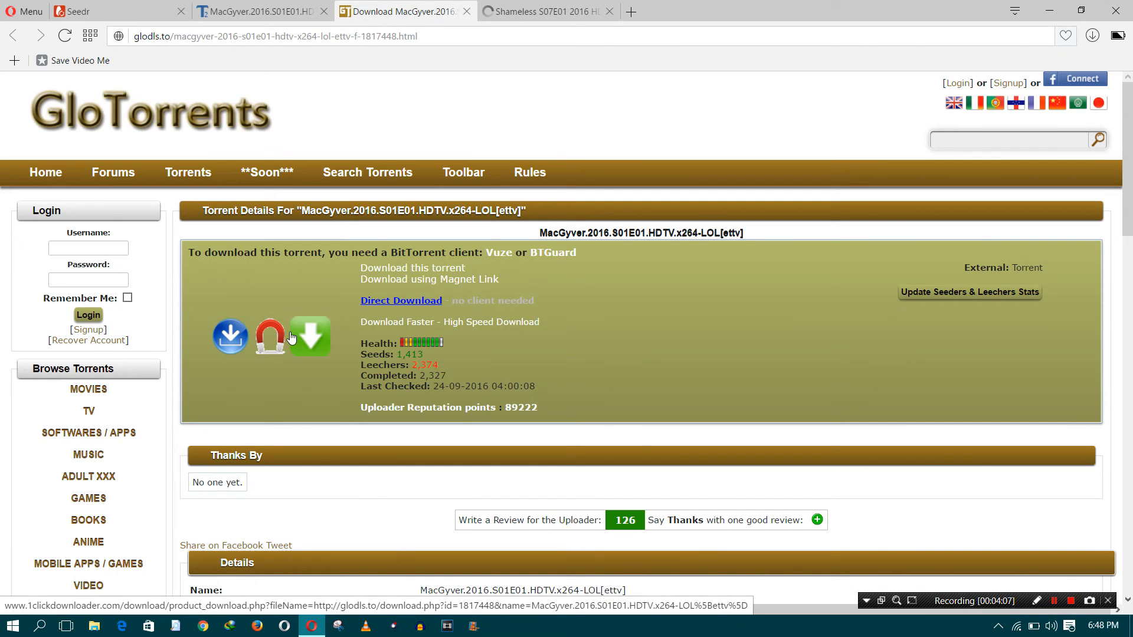
pyautogui.moveTo(62, 488)
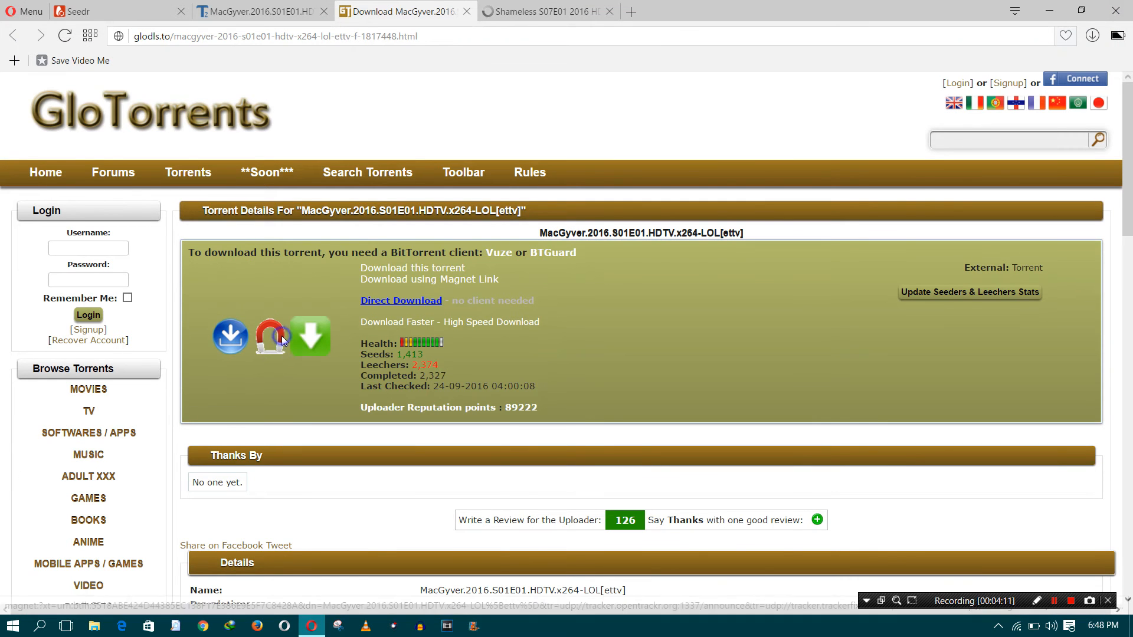
pyautogui.click(256, 11)
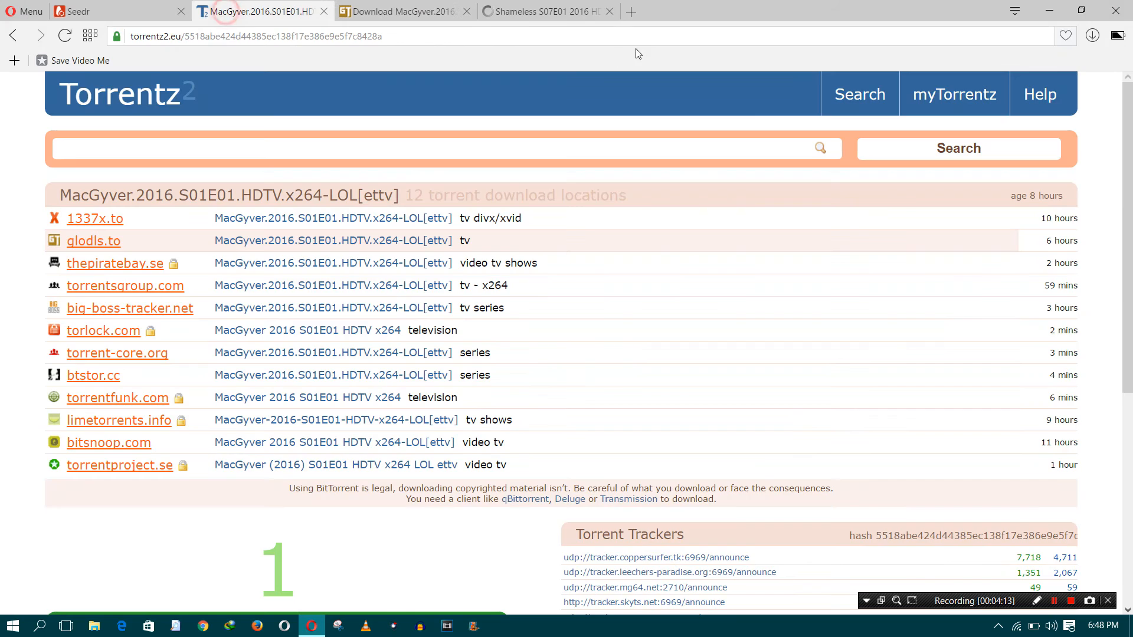
# Step: Paste the MacGyver magnet link into Seedr and open the finished folder with the 358.41 MB mkv
pyautogui.rightClick(650, 109)
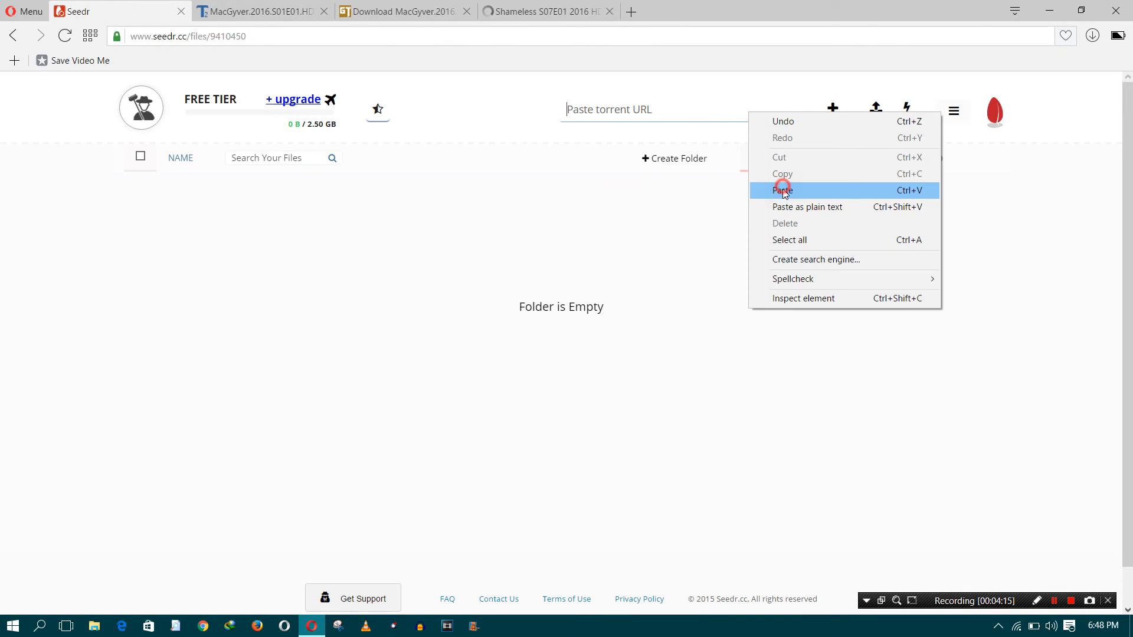
pyautogui.click(782, 190)
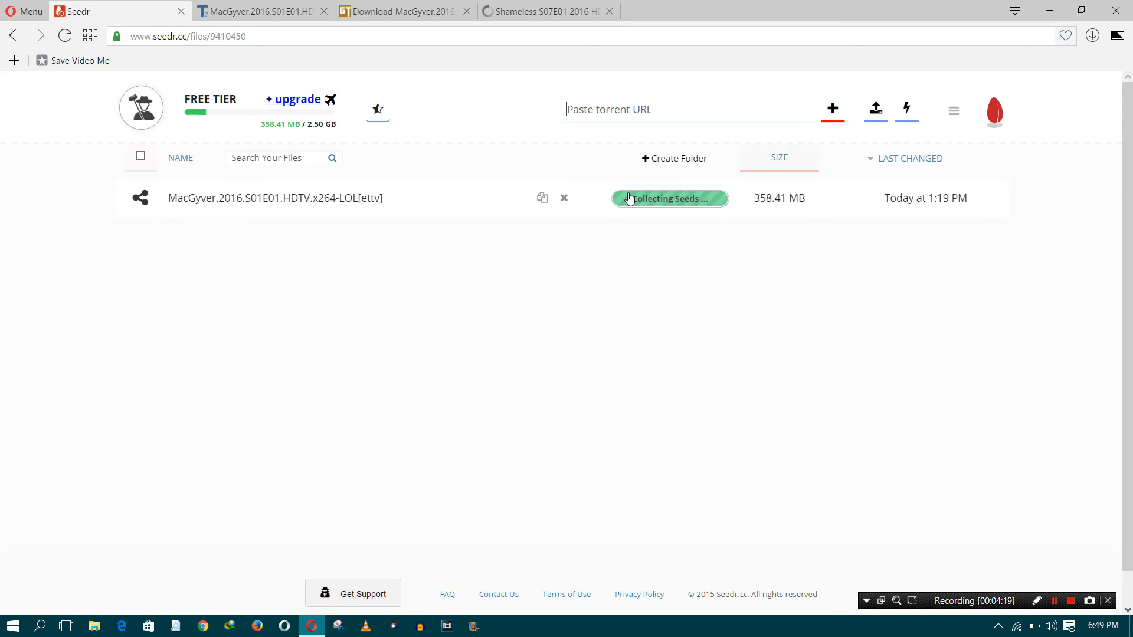
pyautogui.moveTo(685, 228)
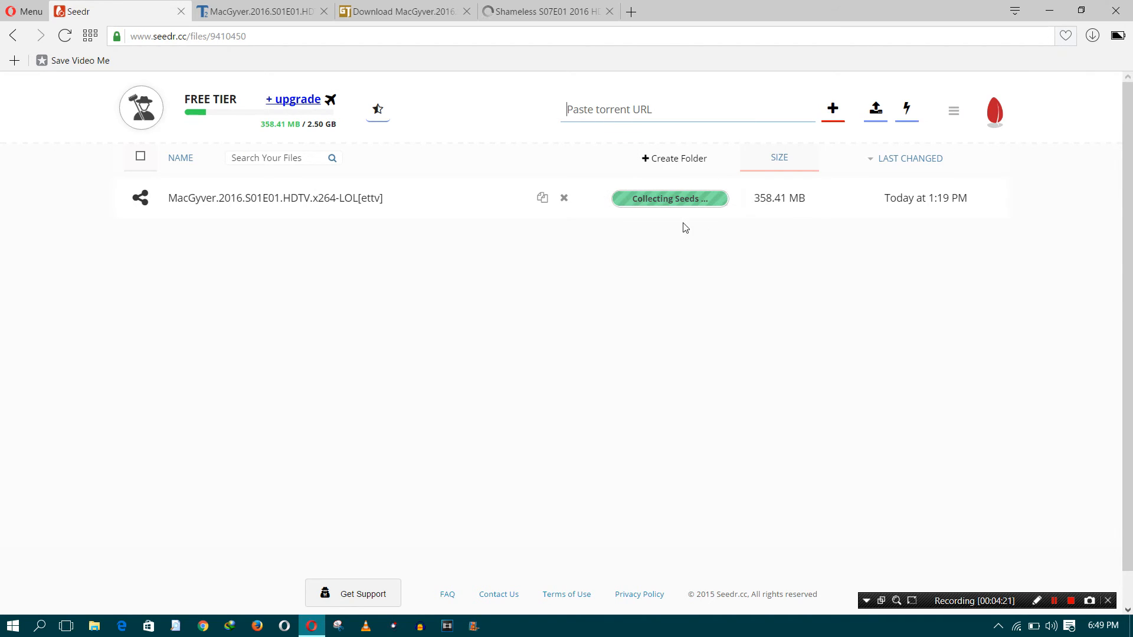
pyautogui.click(564, 198)
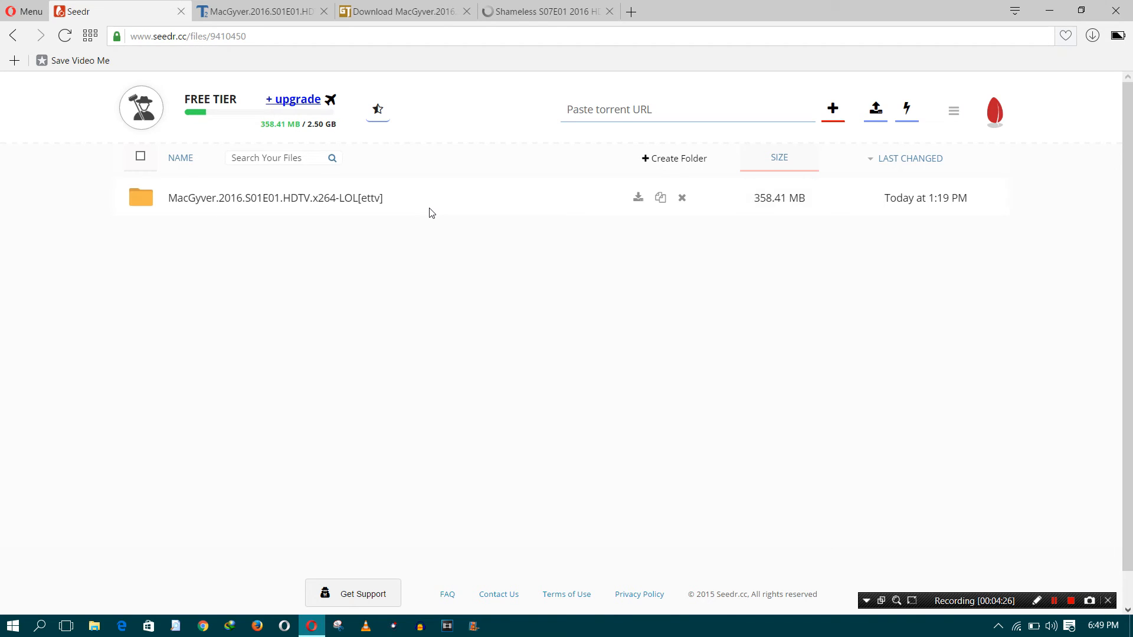
pyautogui.click(273, 197)
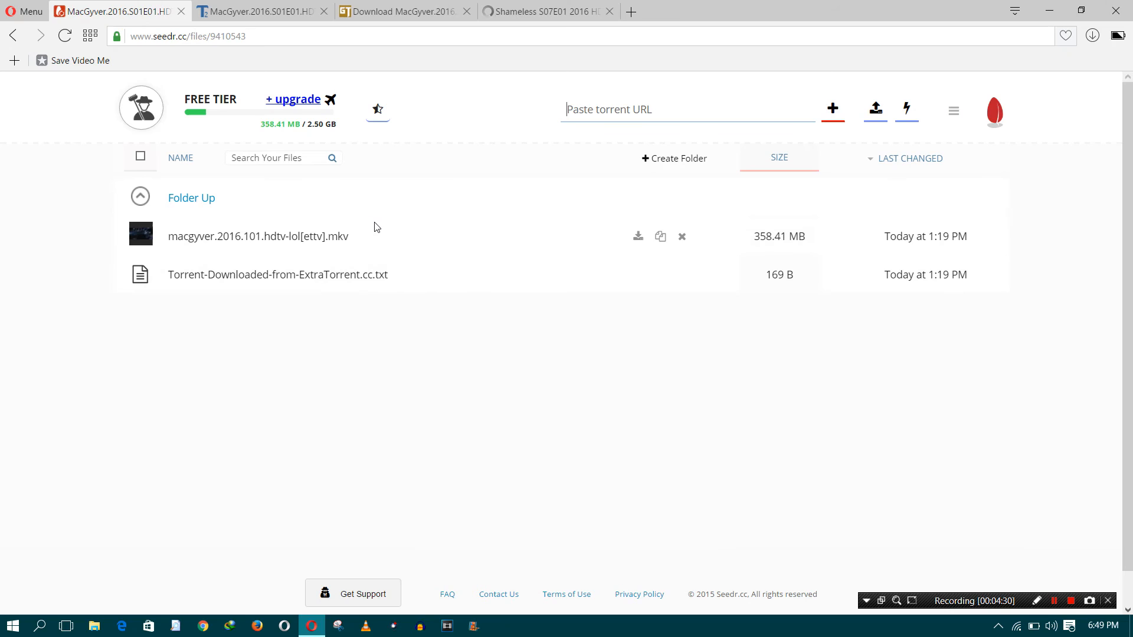
# Step: Copy the MacGyver mkv file's download link from its right-click menu
pyautogui.rightClick(257, 236)
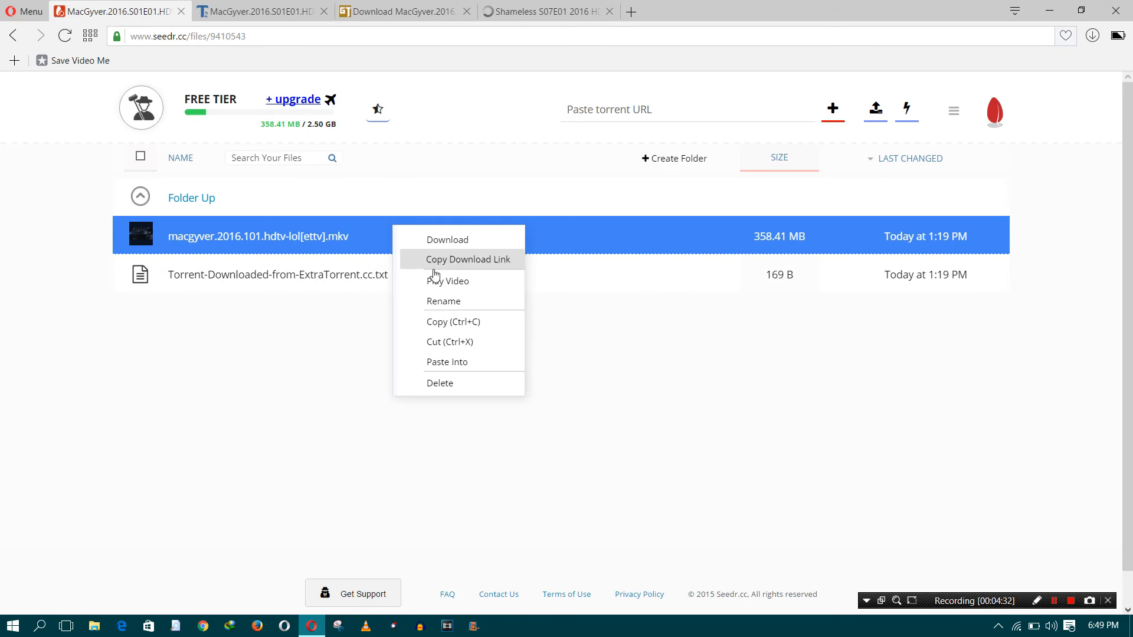
pyautogui.moveTo(496, 284)
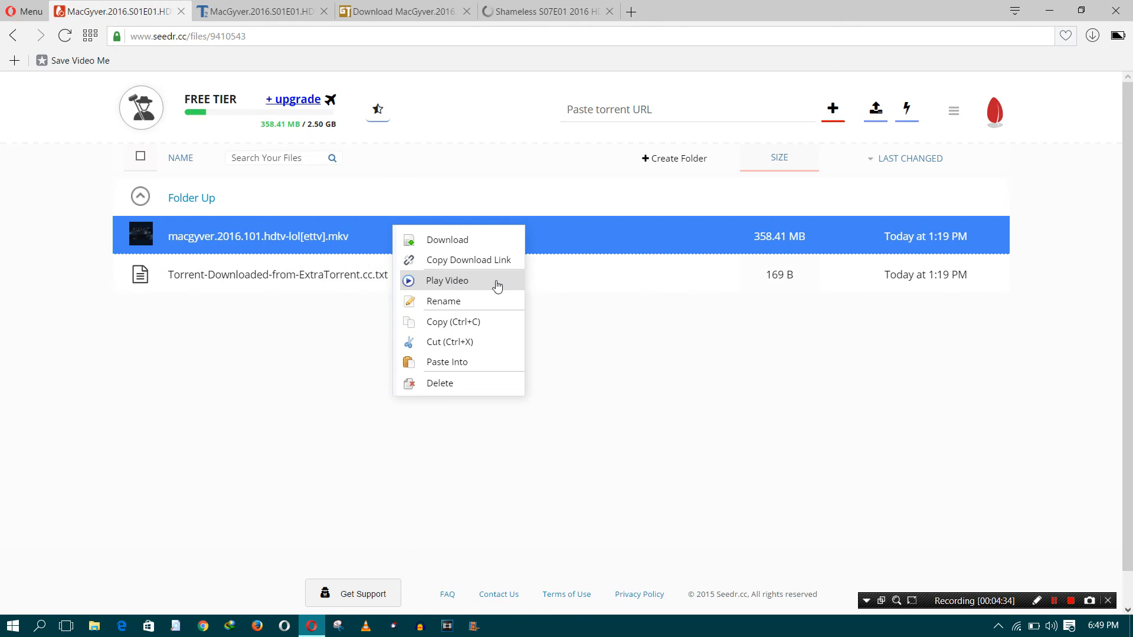
pyautogui.moveTo(468, 260)
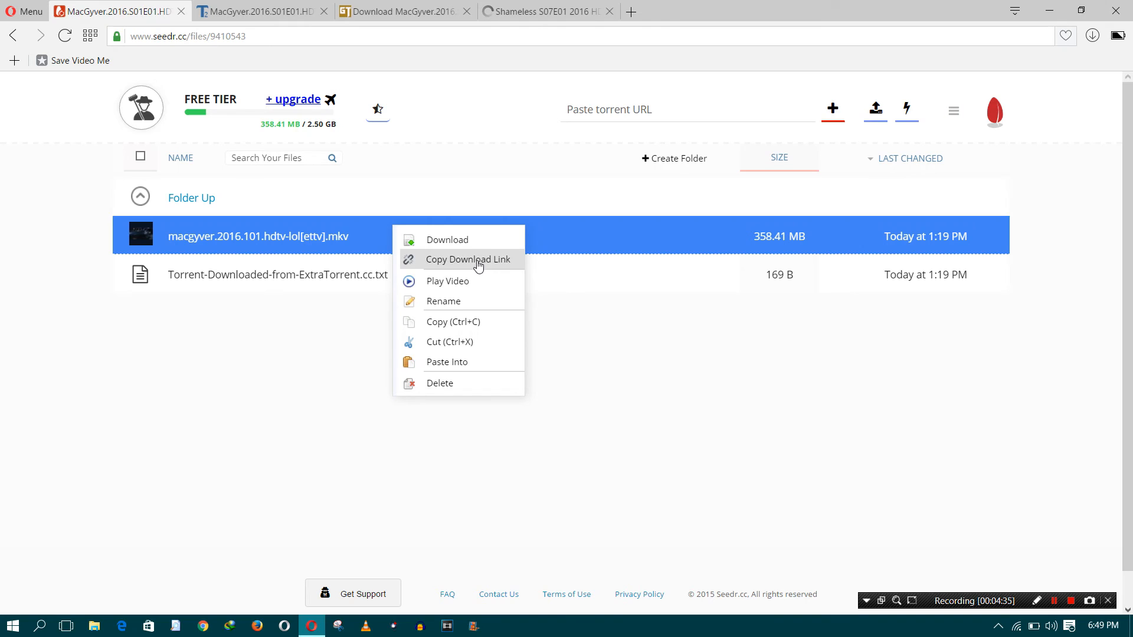
pyautogui.click(468, 259)
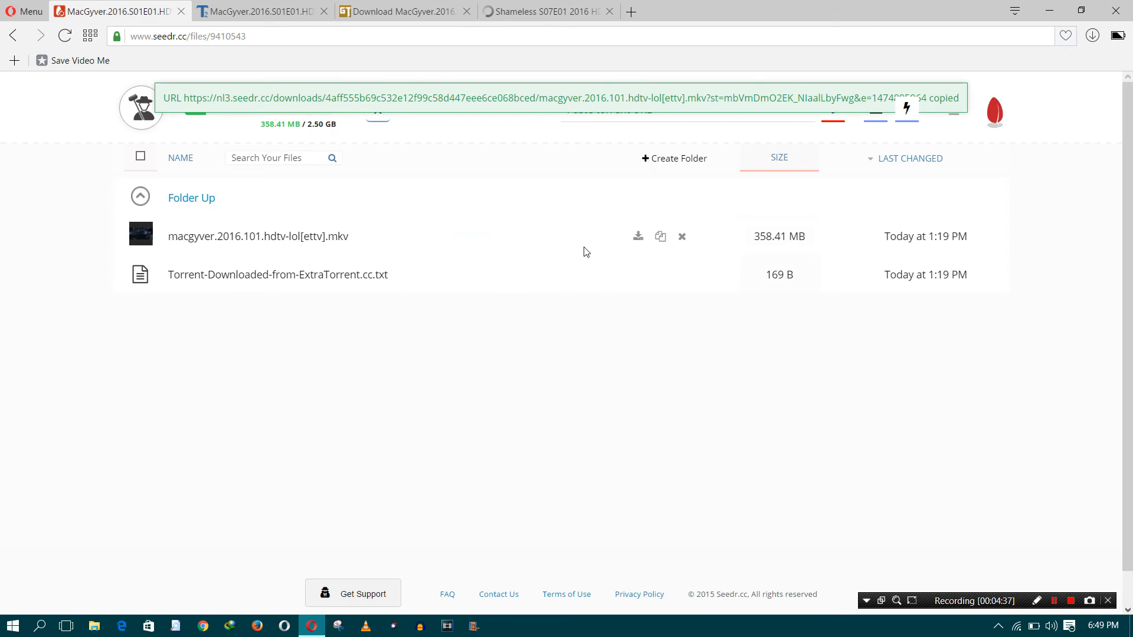
pyautogui.rightClick(257, 235)
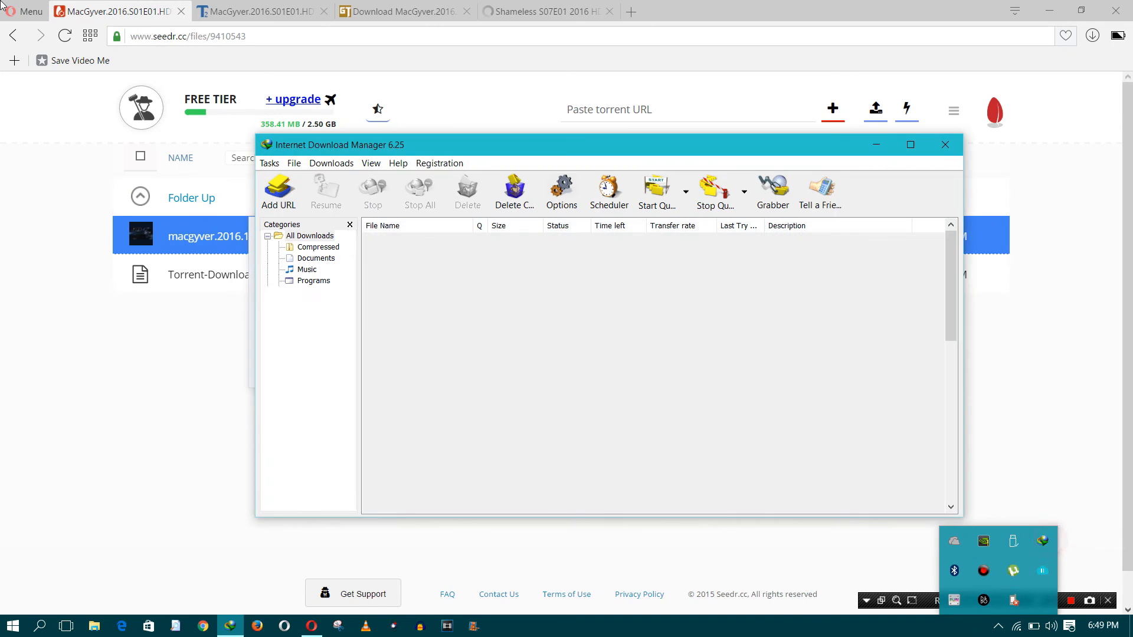
# Step: Add the copied Seedr link in IDM, start the 358.41 MB mkv download, then cancel it
pyautogui.click(277, 191)
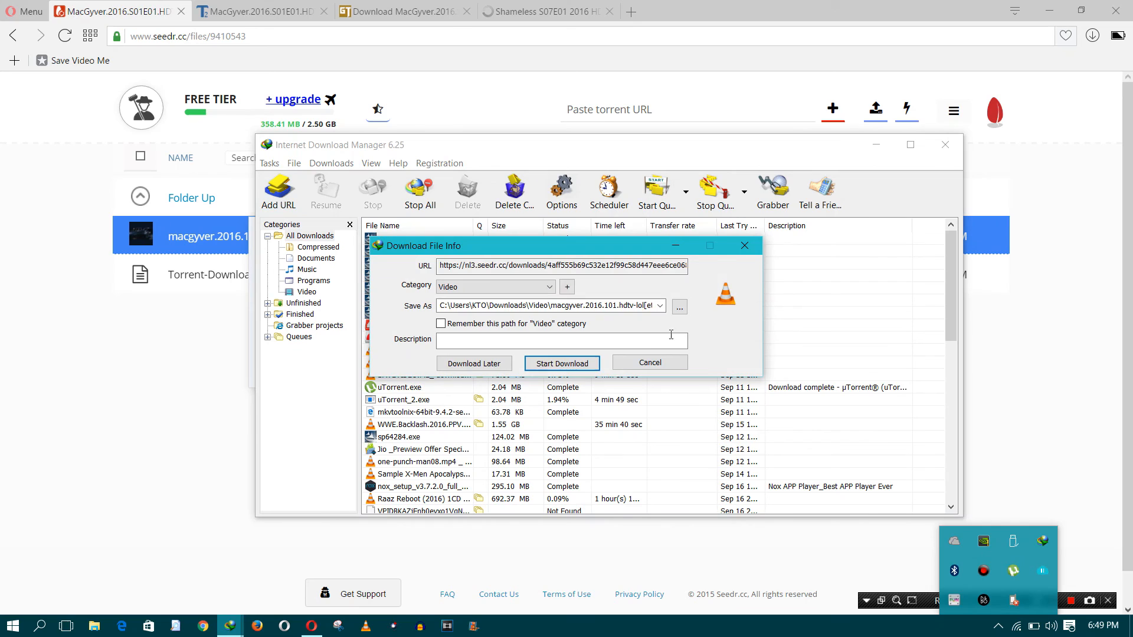
pyautogui.click(561, 362)
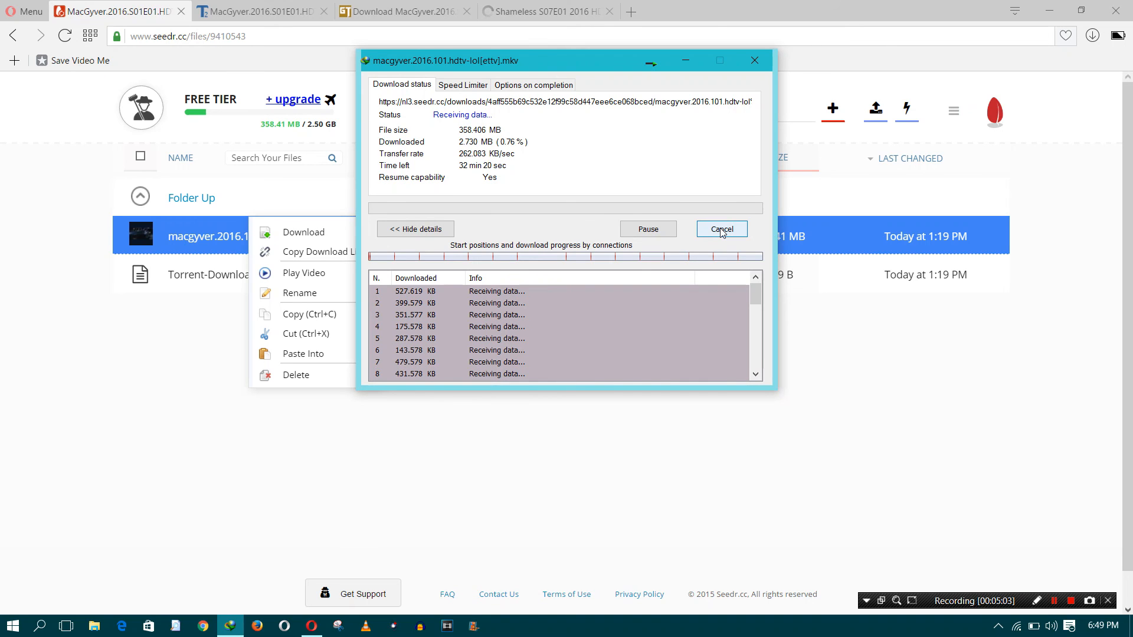
pyautogui.click(720, 229)
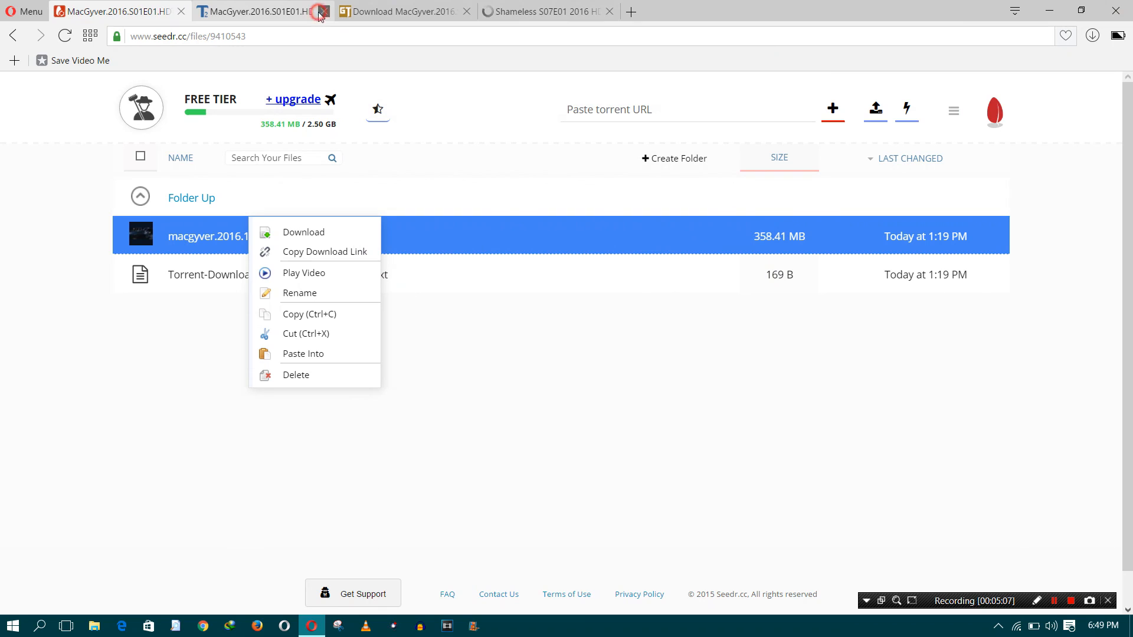
# Step: Close the torrent site tabs, go up to Seedr's top-level files, and open the hamburger menu
pyautogui.click(319, 11)
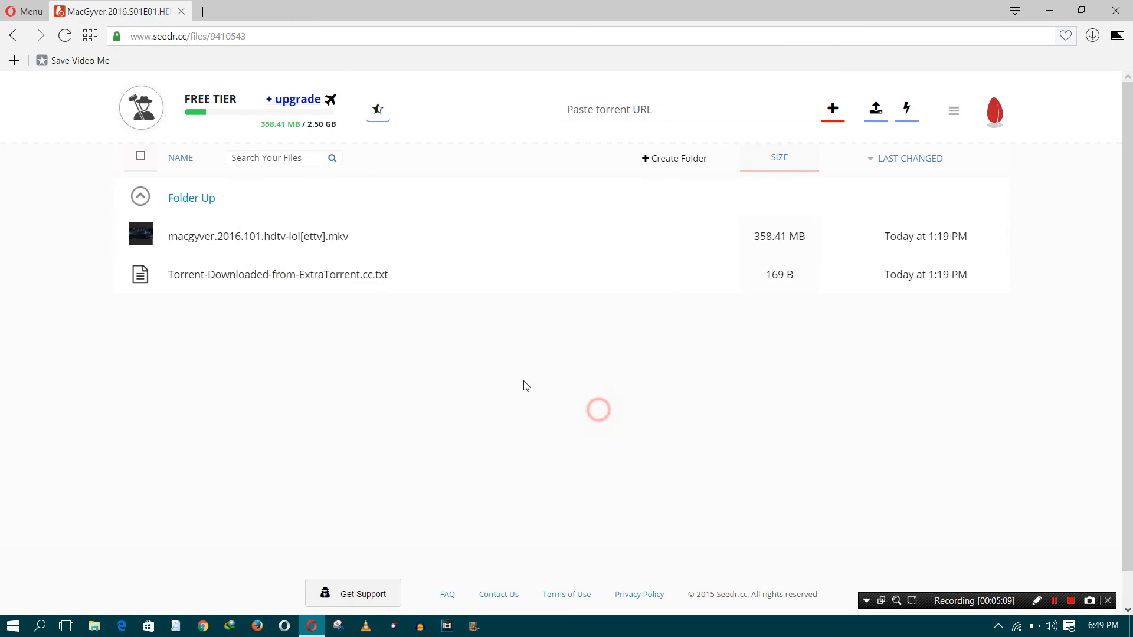
pyautogui.click(191, 197)
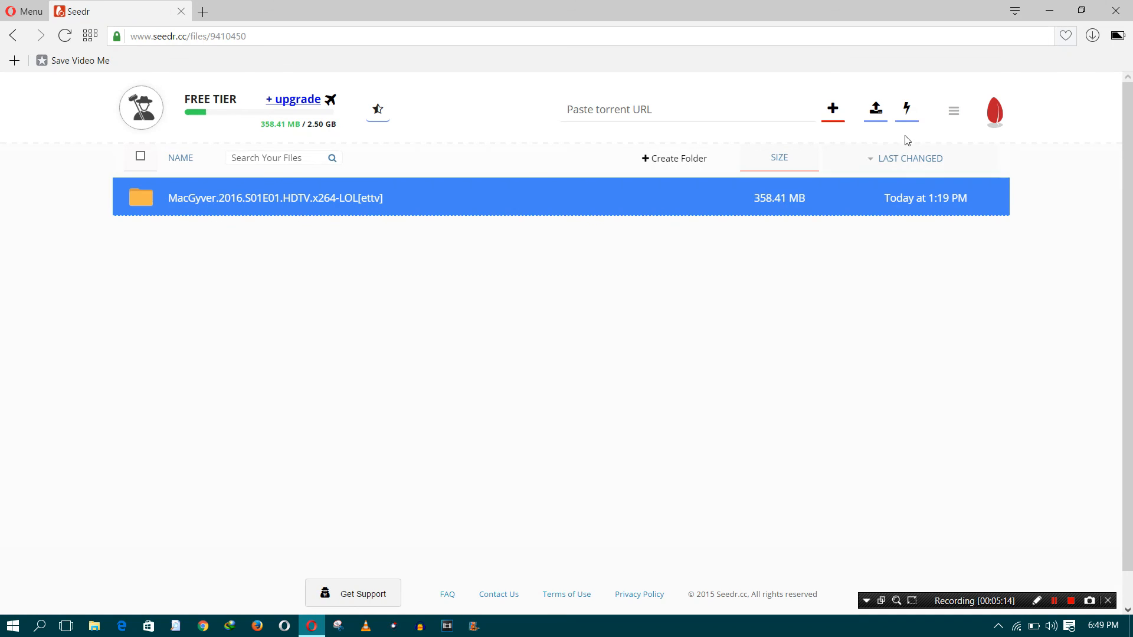
pyautogui.click(952, 110)
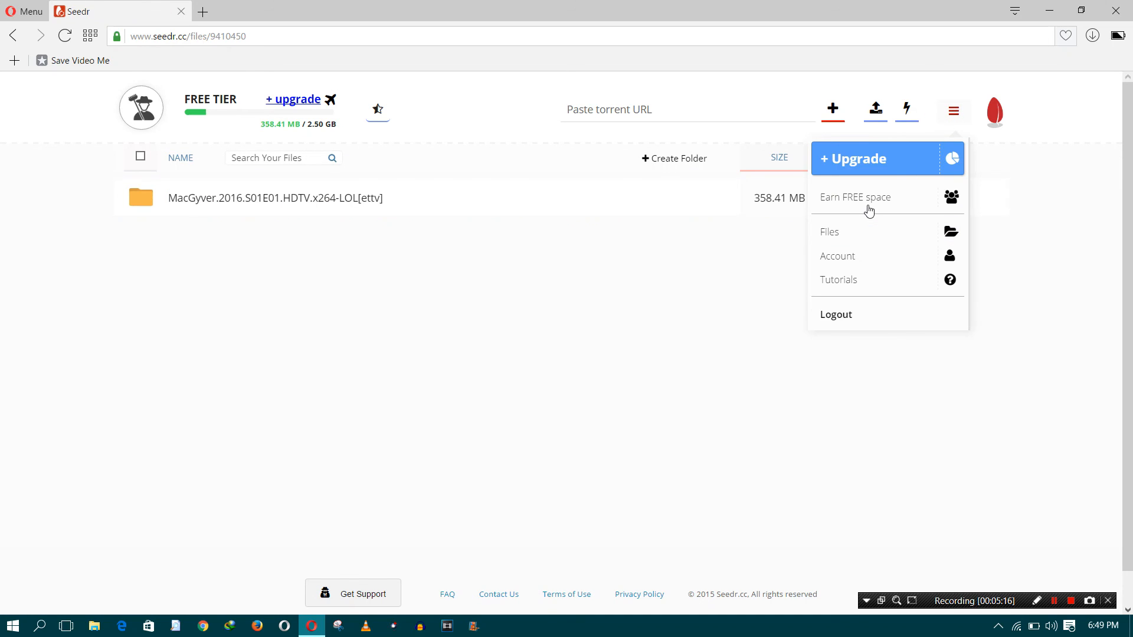
pyautogui.click(855, 197)
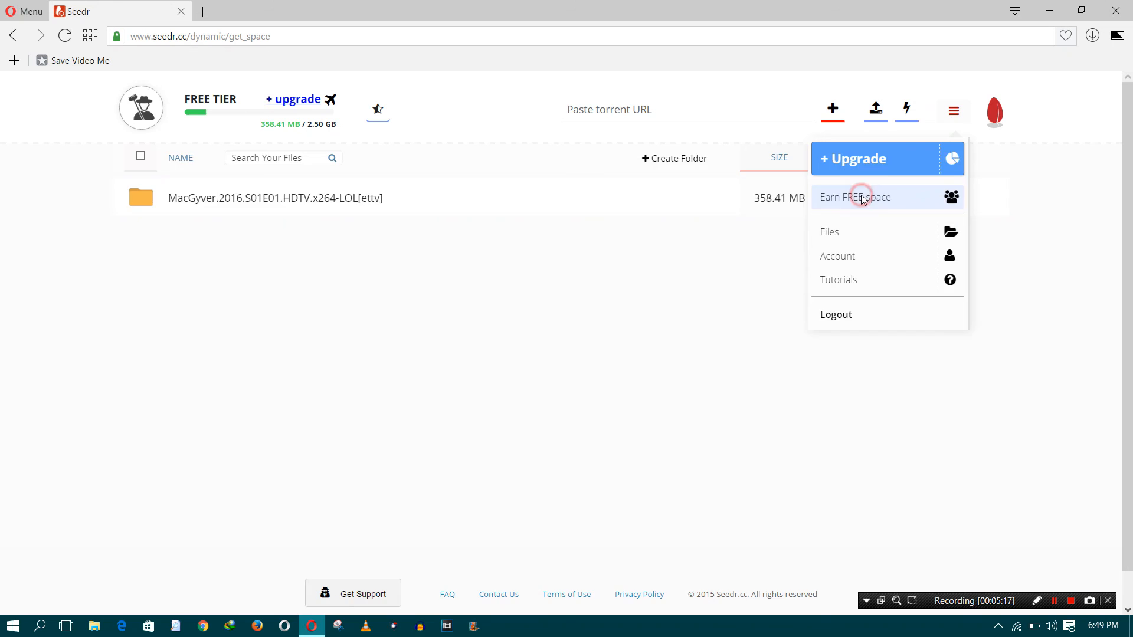
pyautogui.click(855, 197)
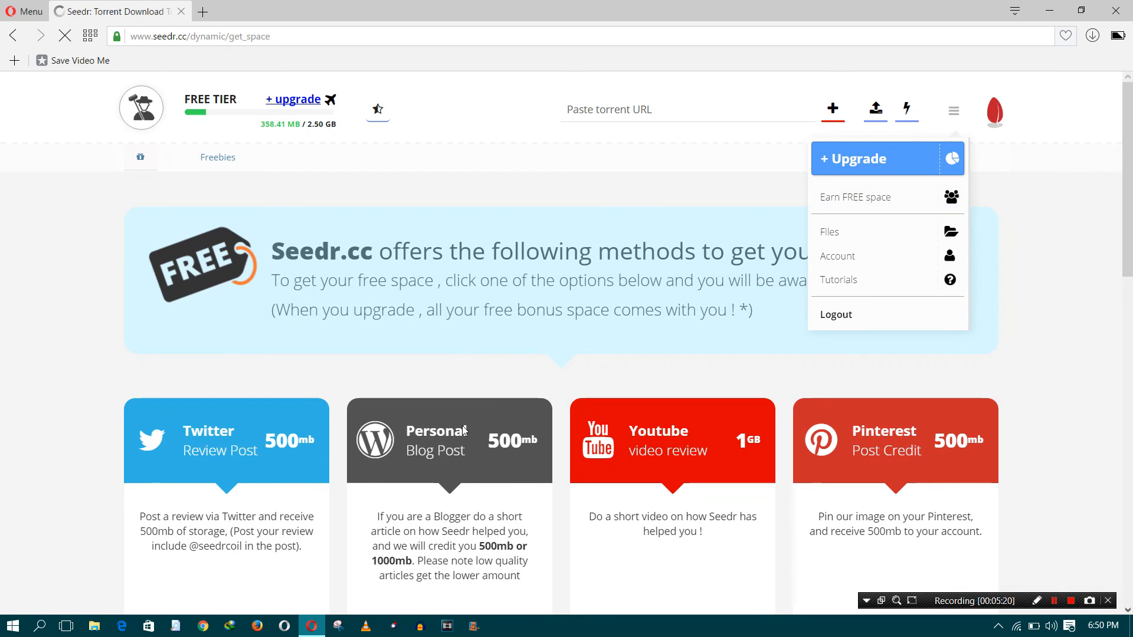
pyautogui.scroll(-3)
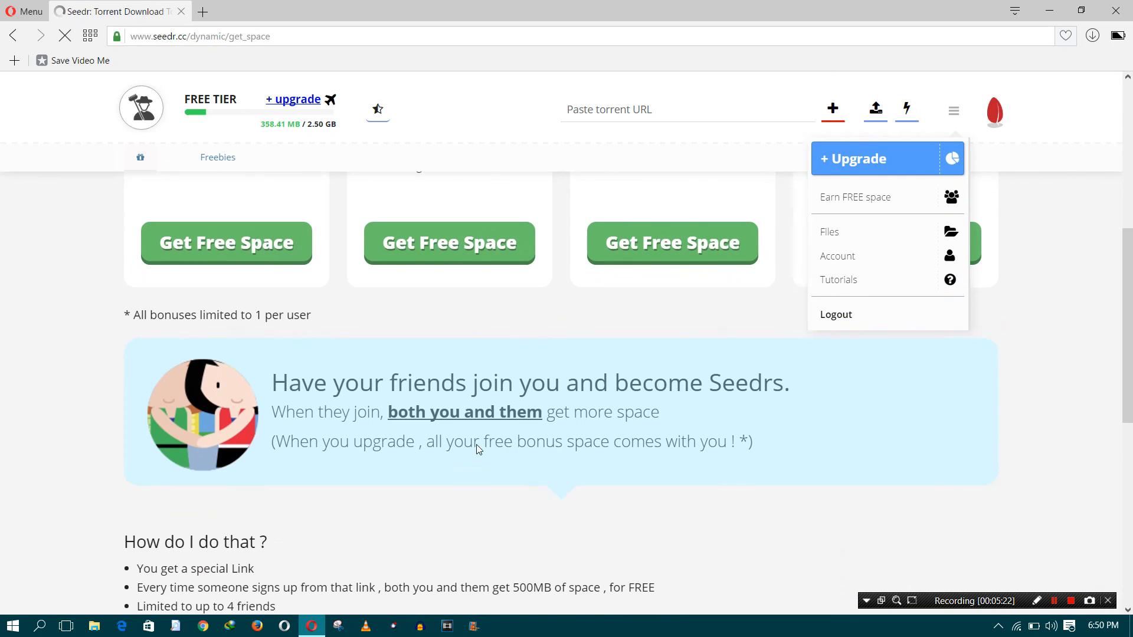
pyautogui.scroll(-3)
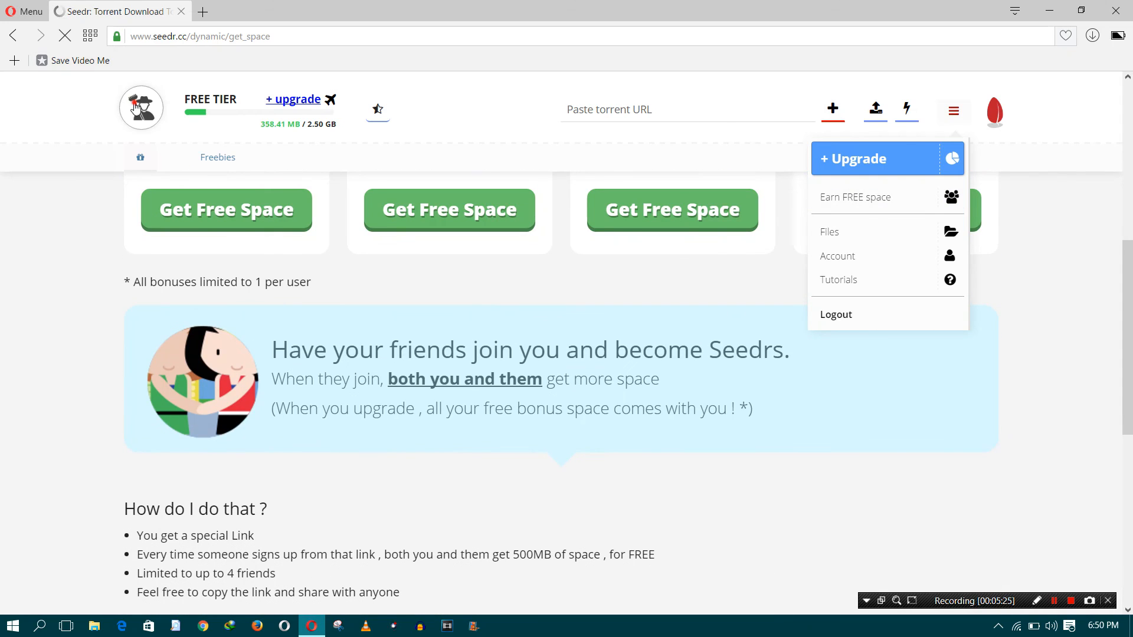
pyautogui.click(830, 231)
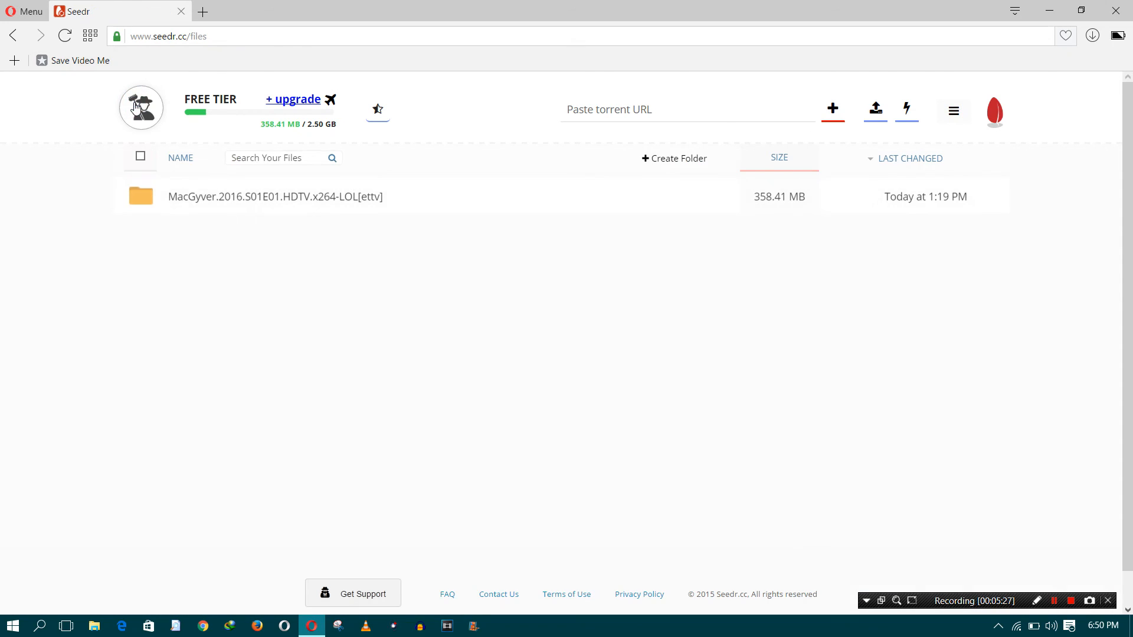